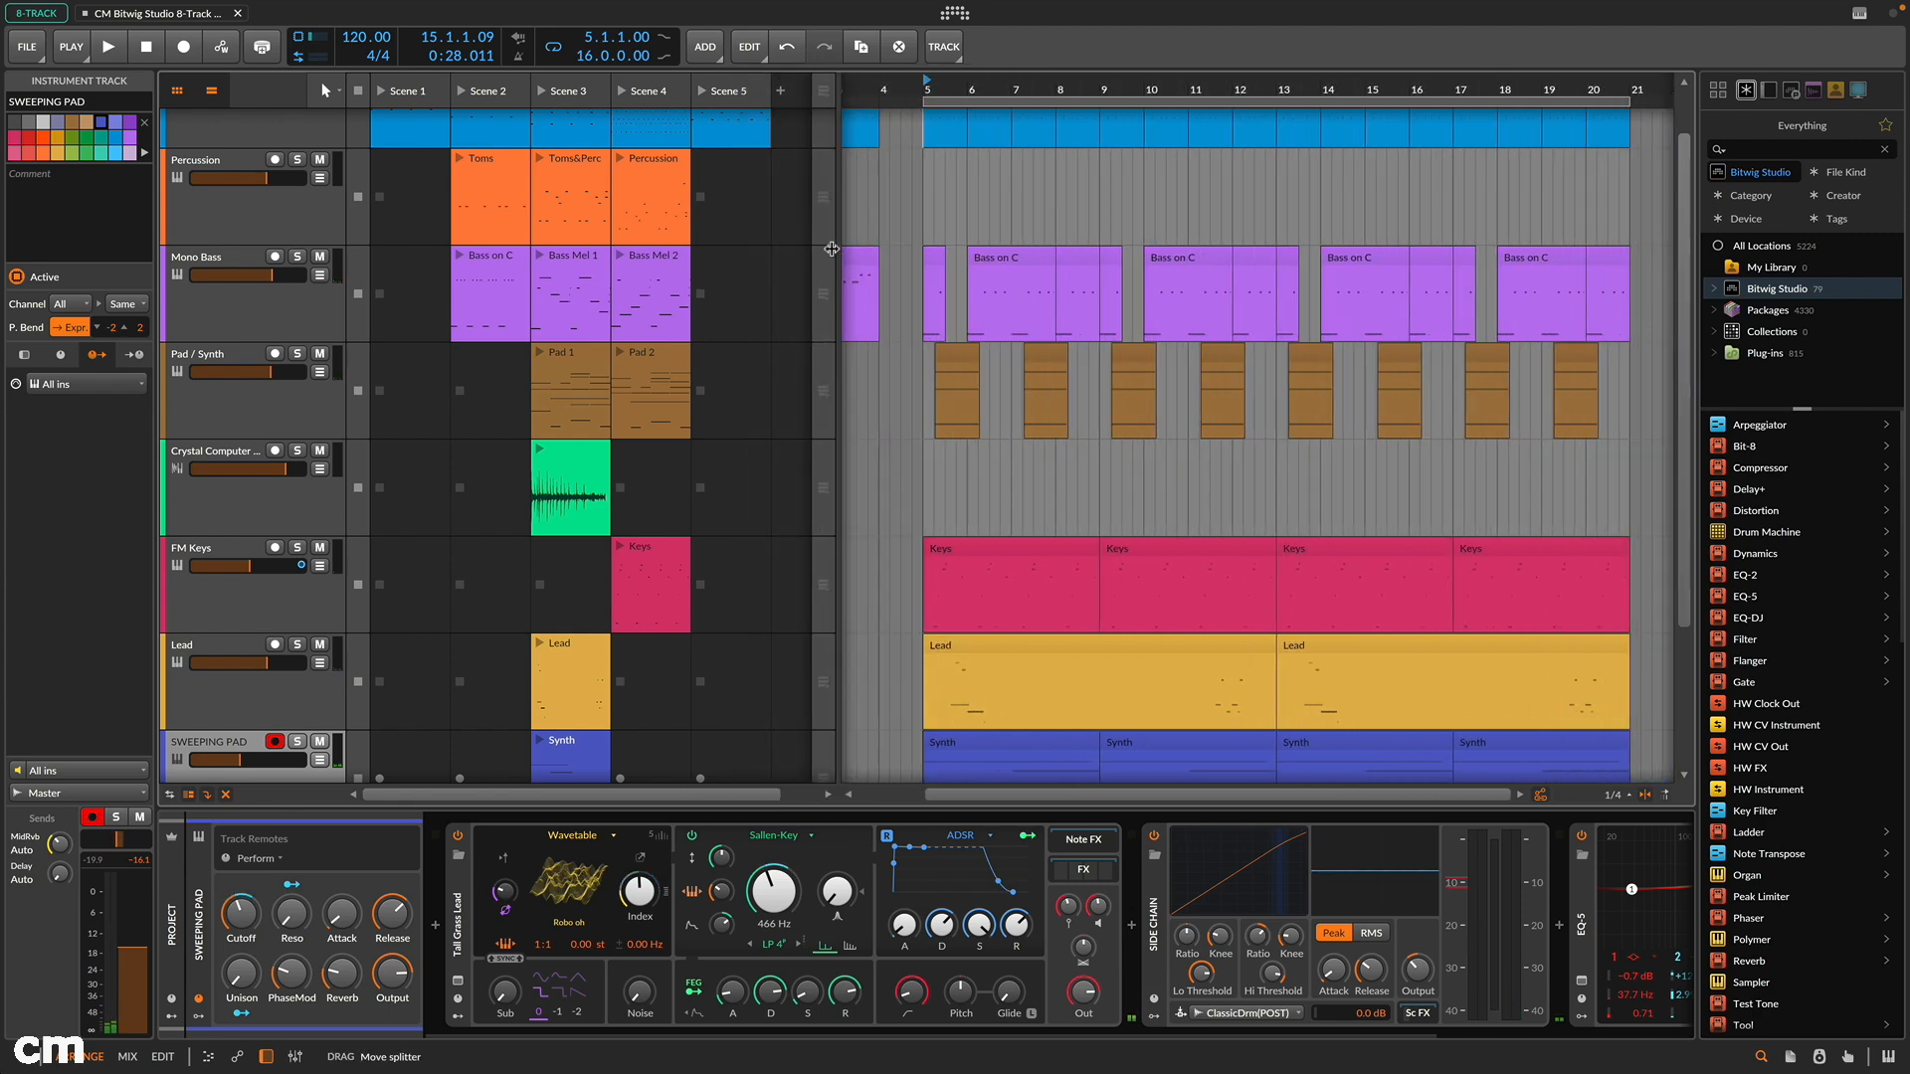
Step: Toggle the arranger timeline off and back on, launch the Scene 4 Percussion clip, then select the Keys clip
left_click(209, 90)
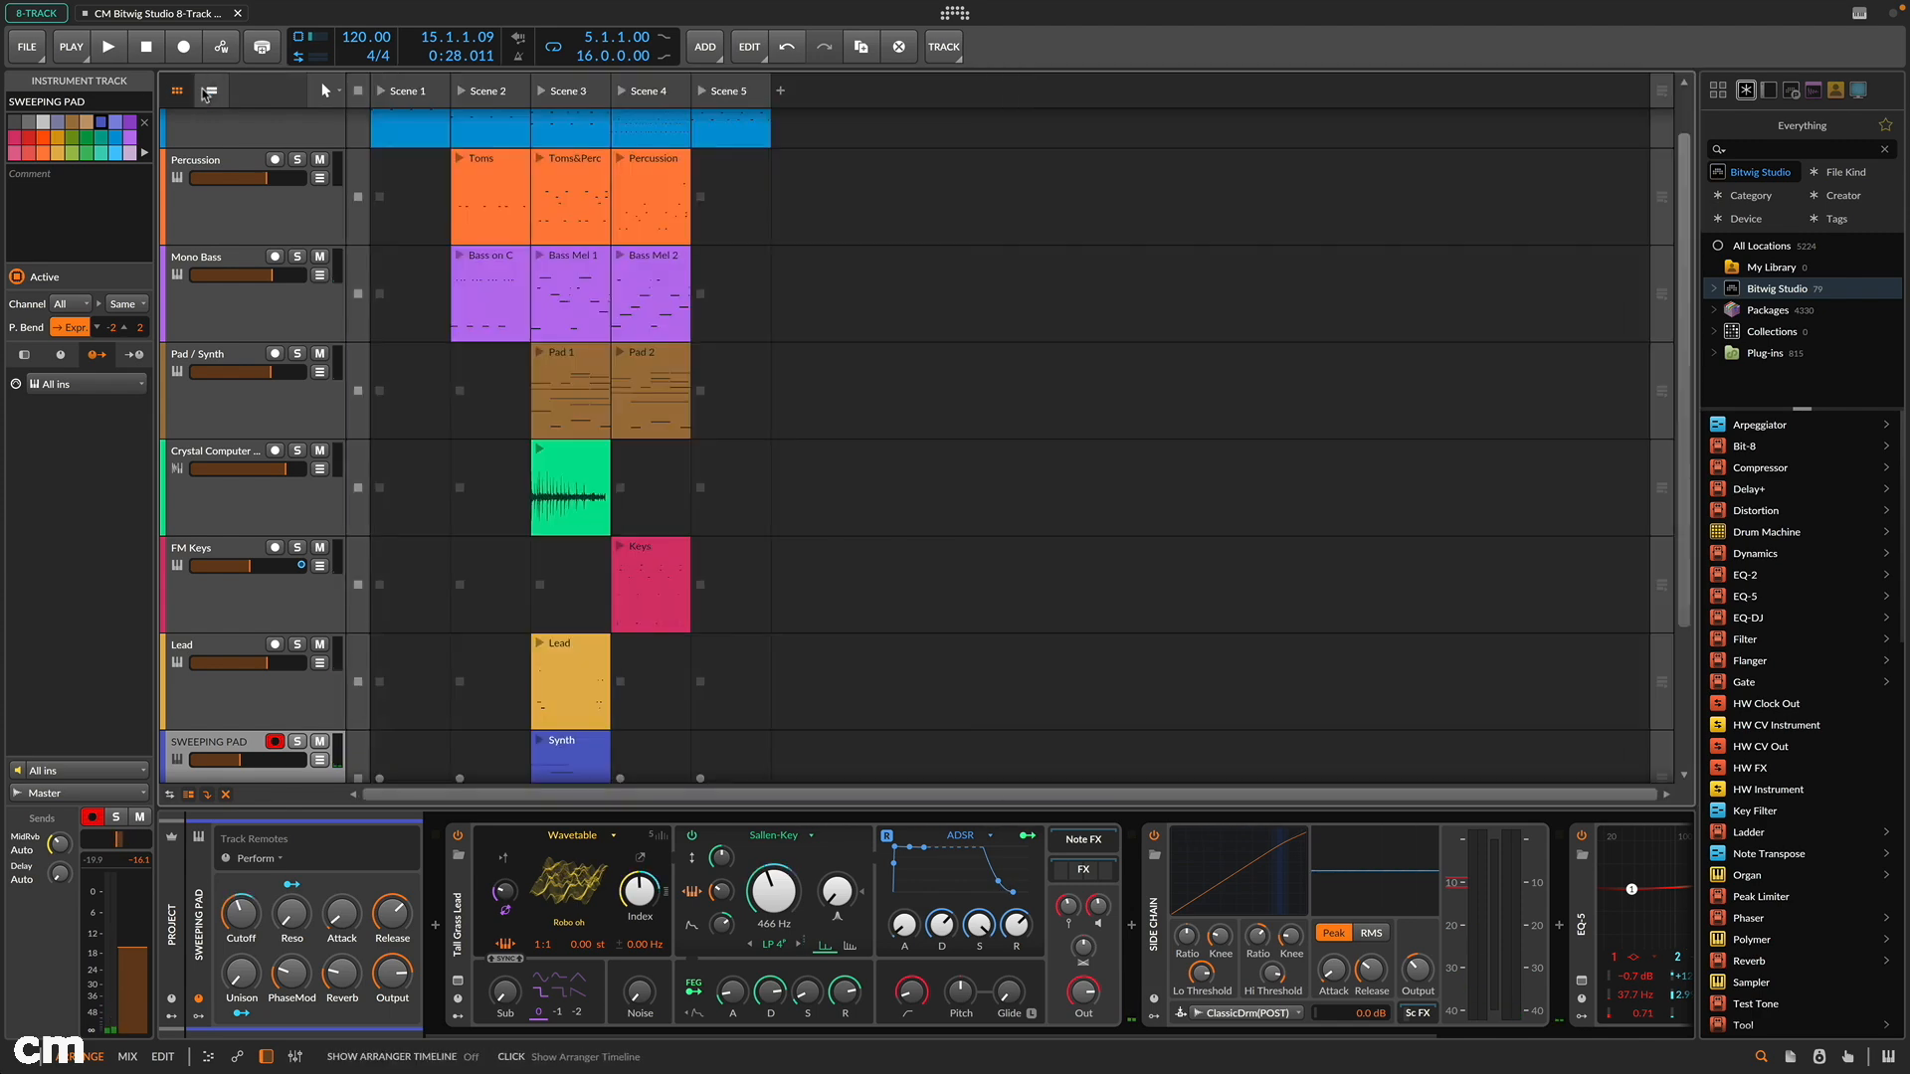
left_click(209, 89)
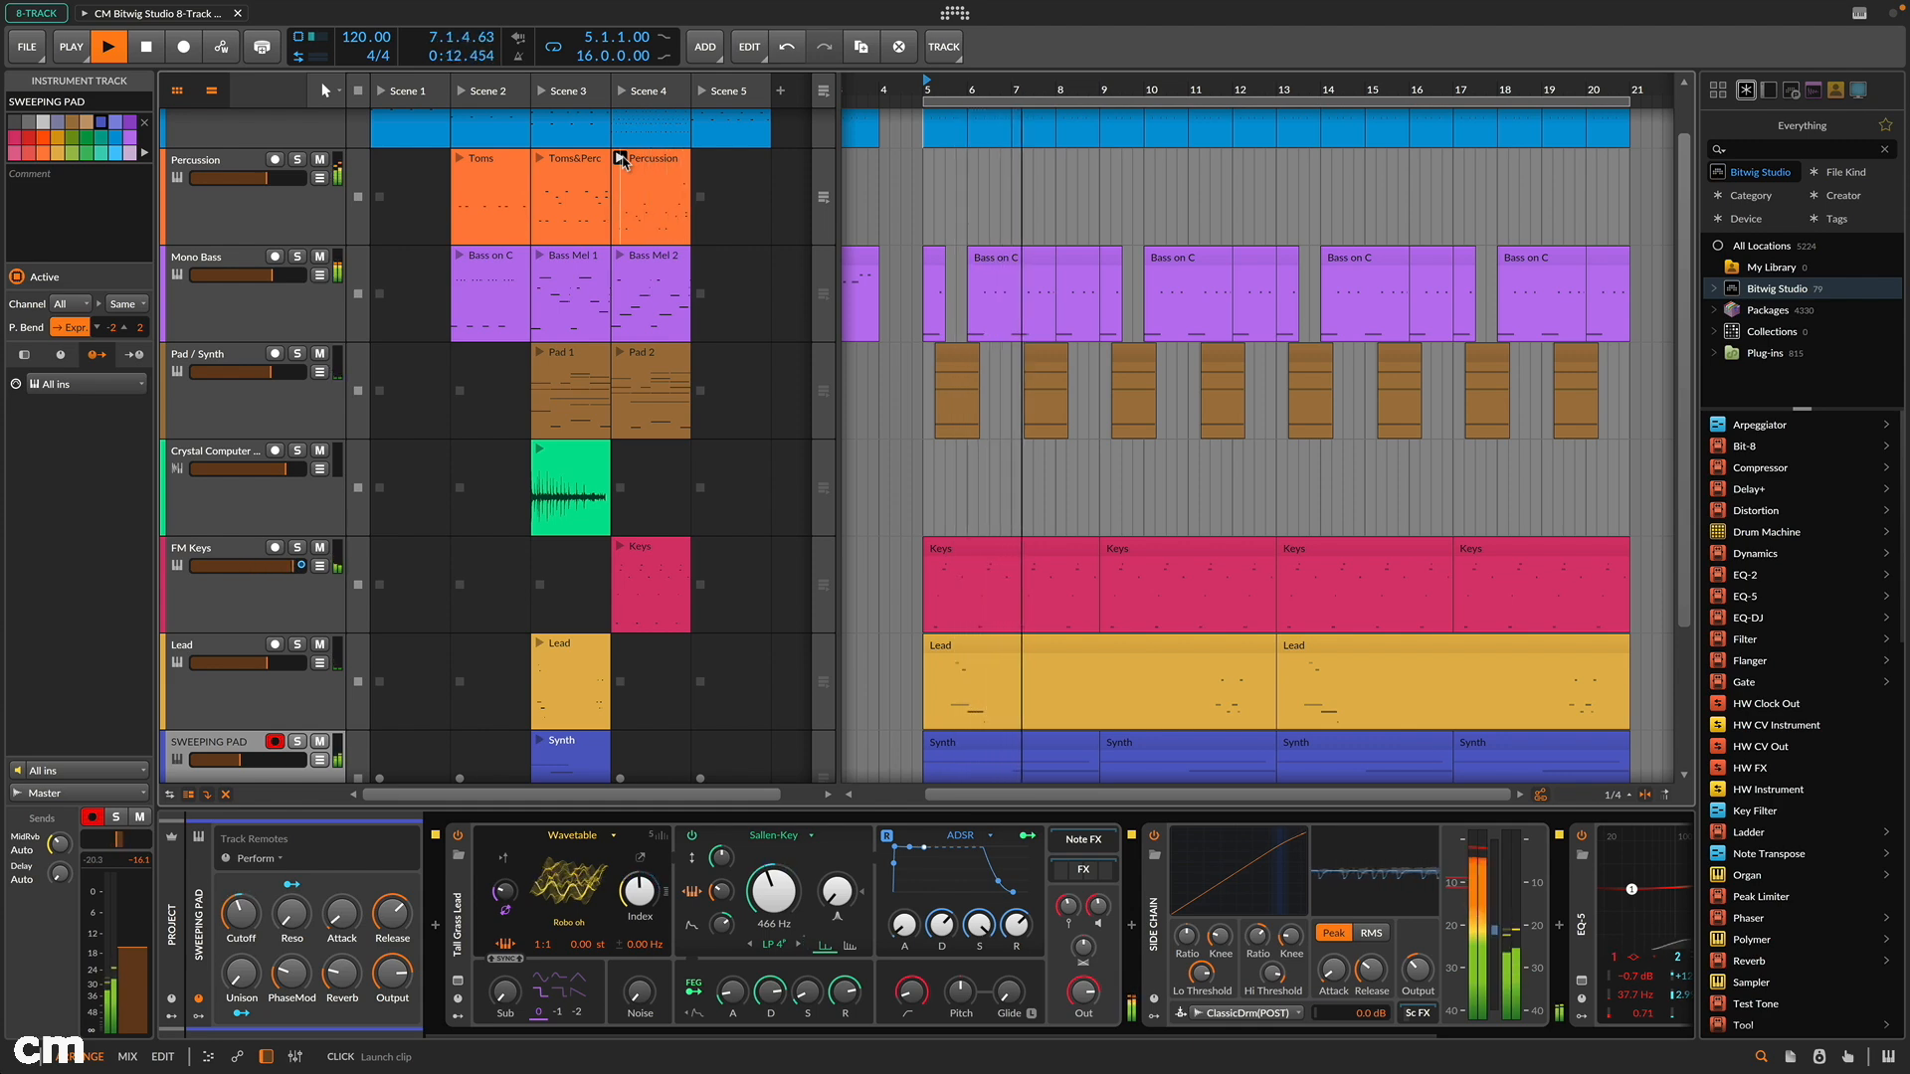
left_click(622, 159)
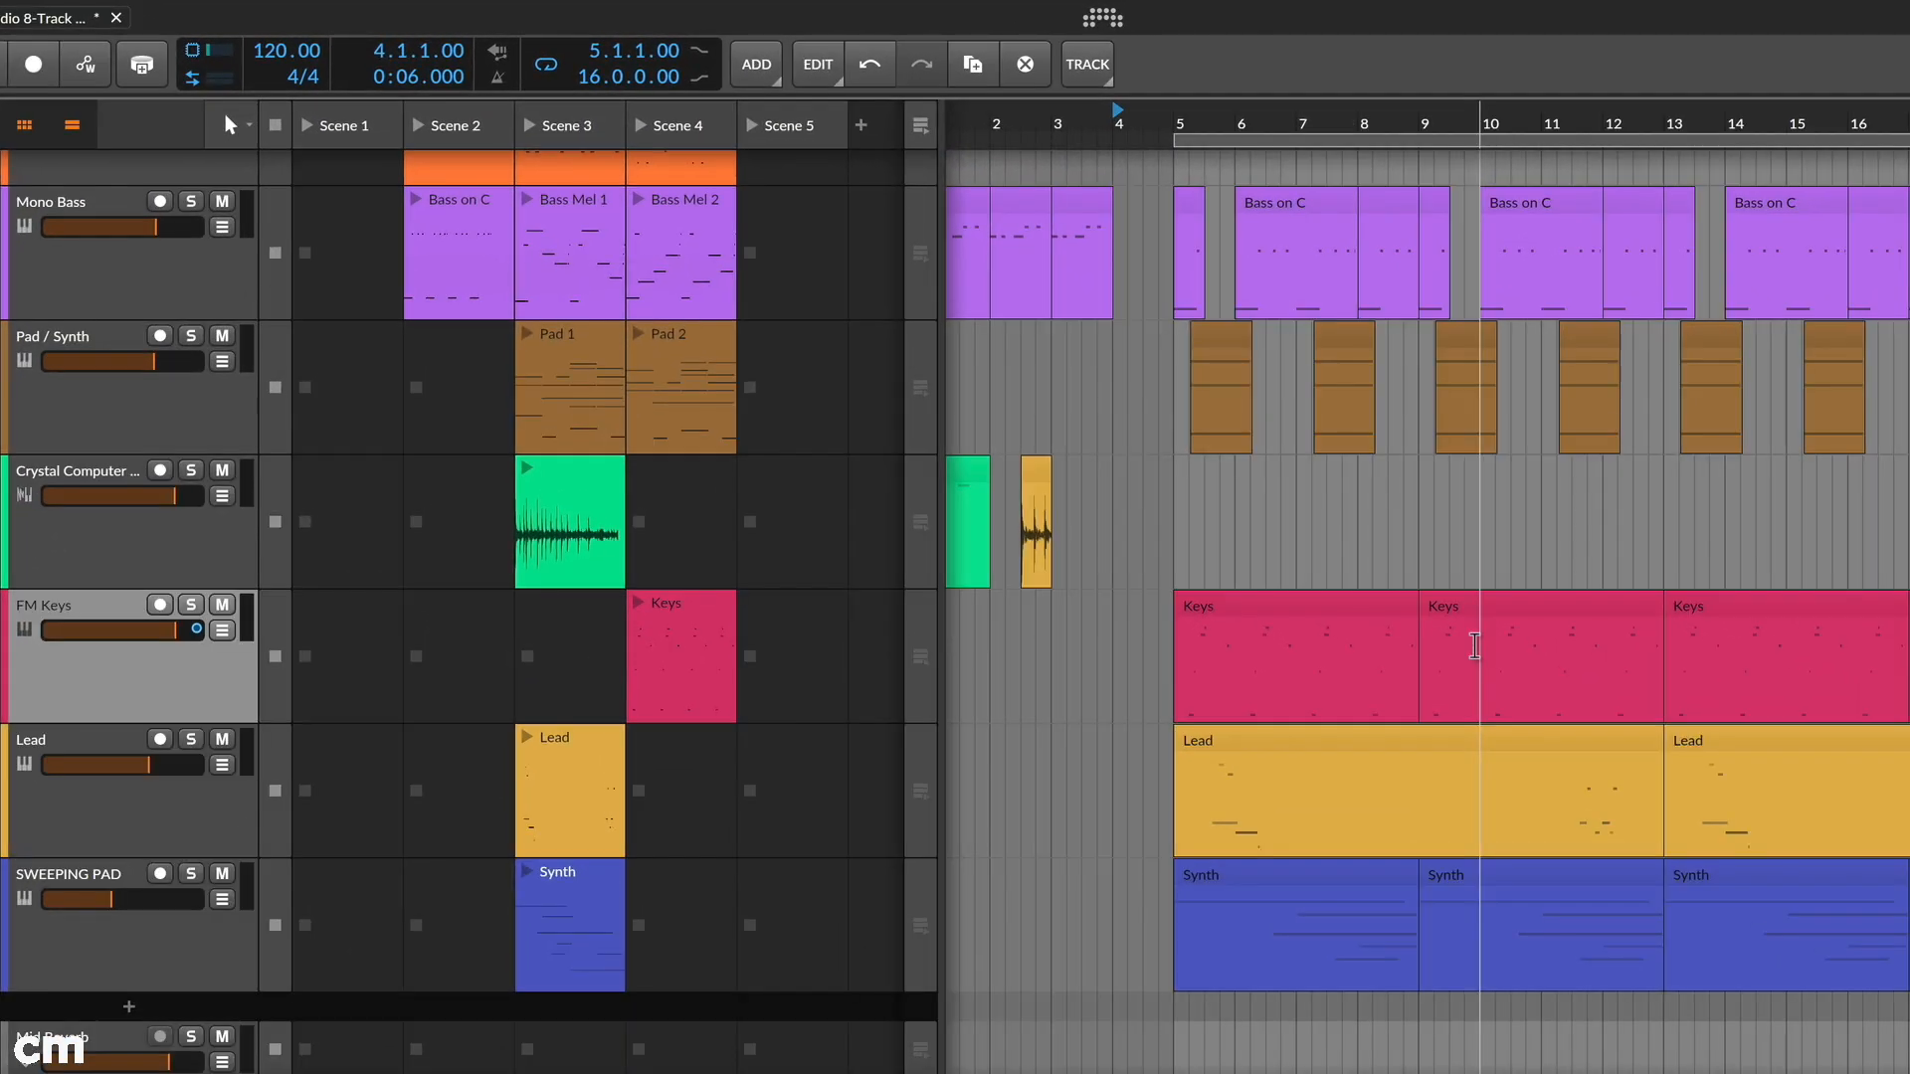
left_click(1086, 63)
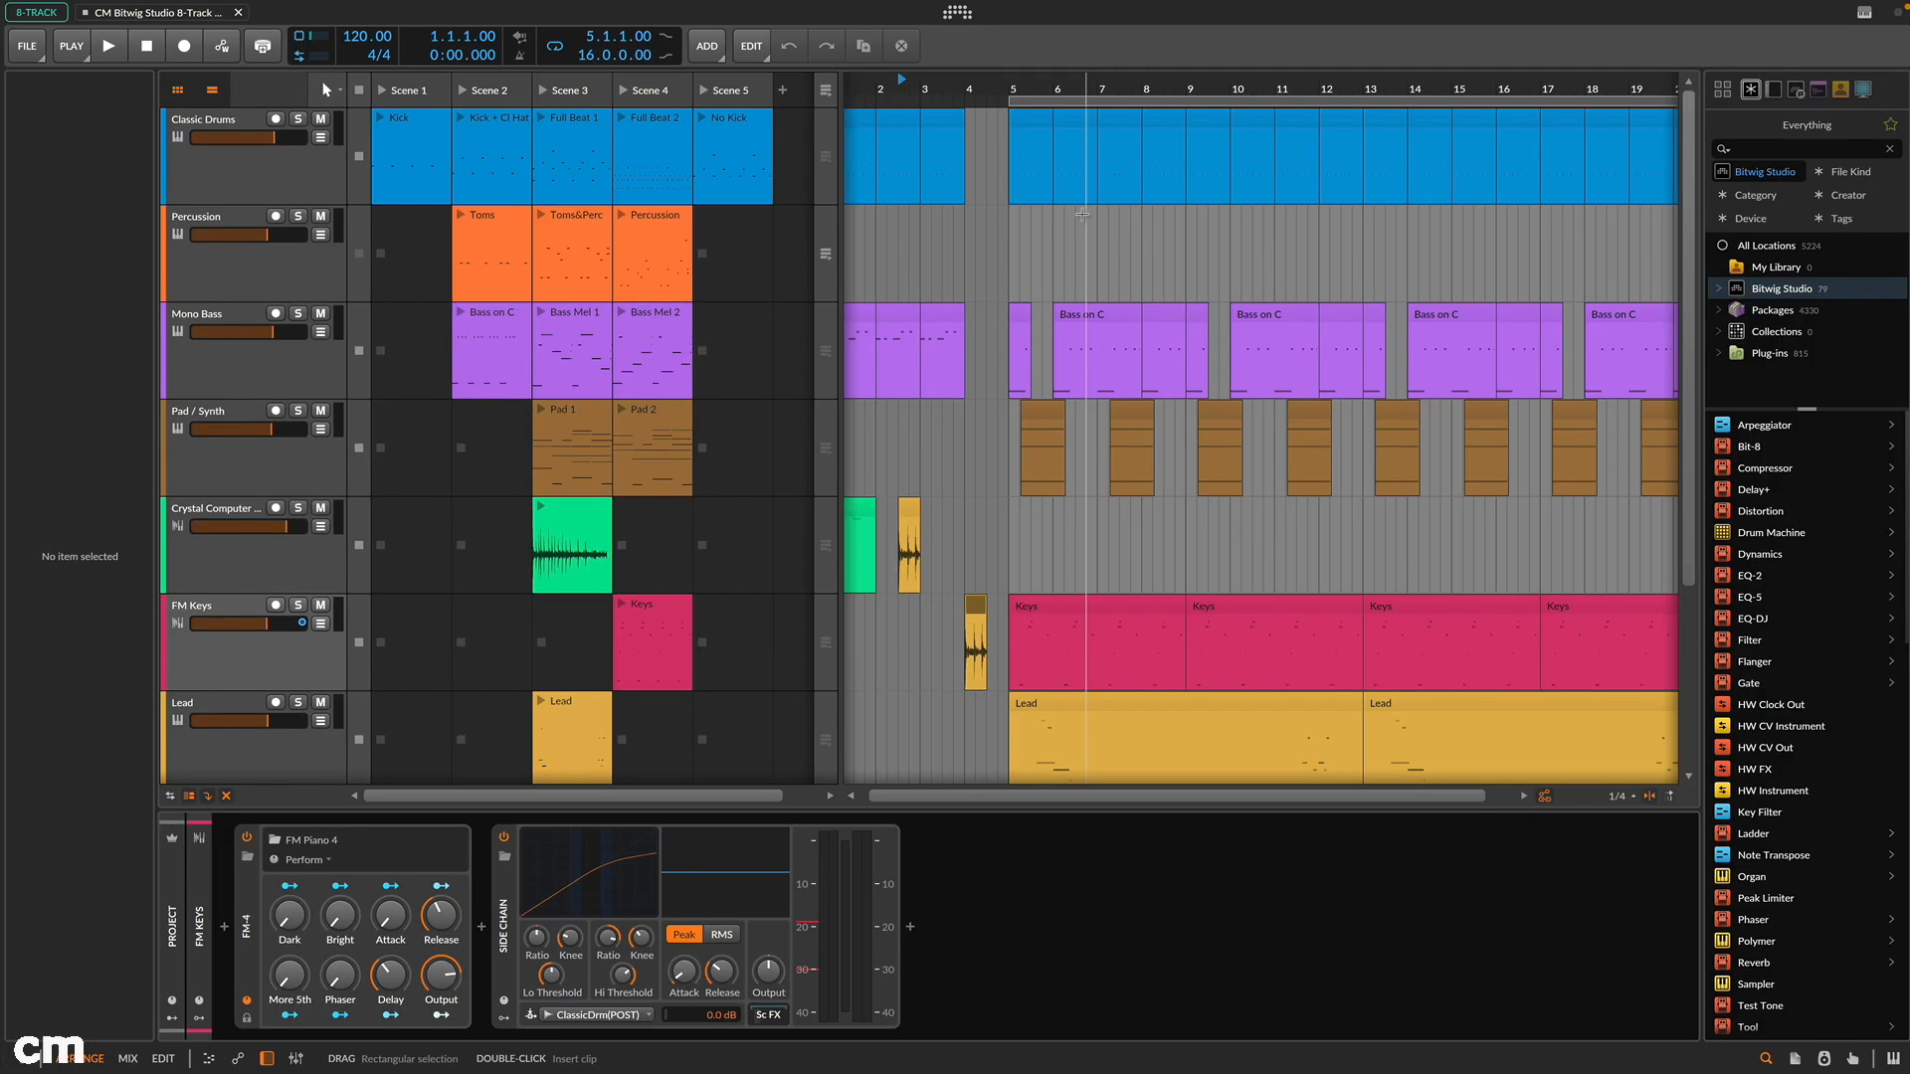
mouse_move(956, 12)
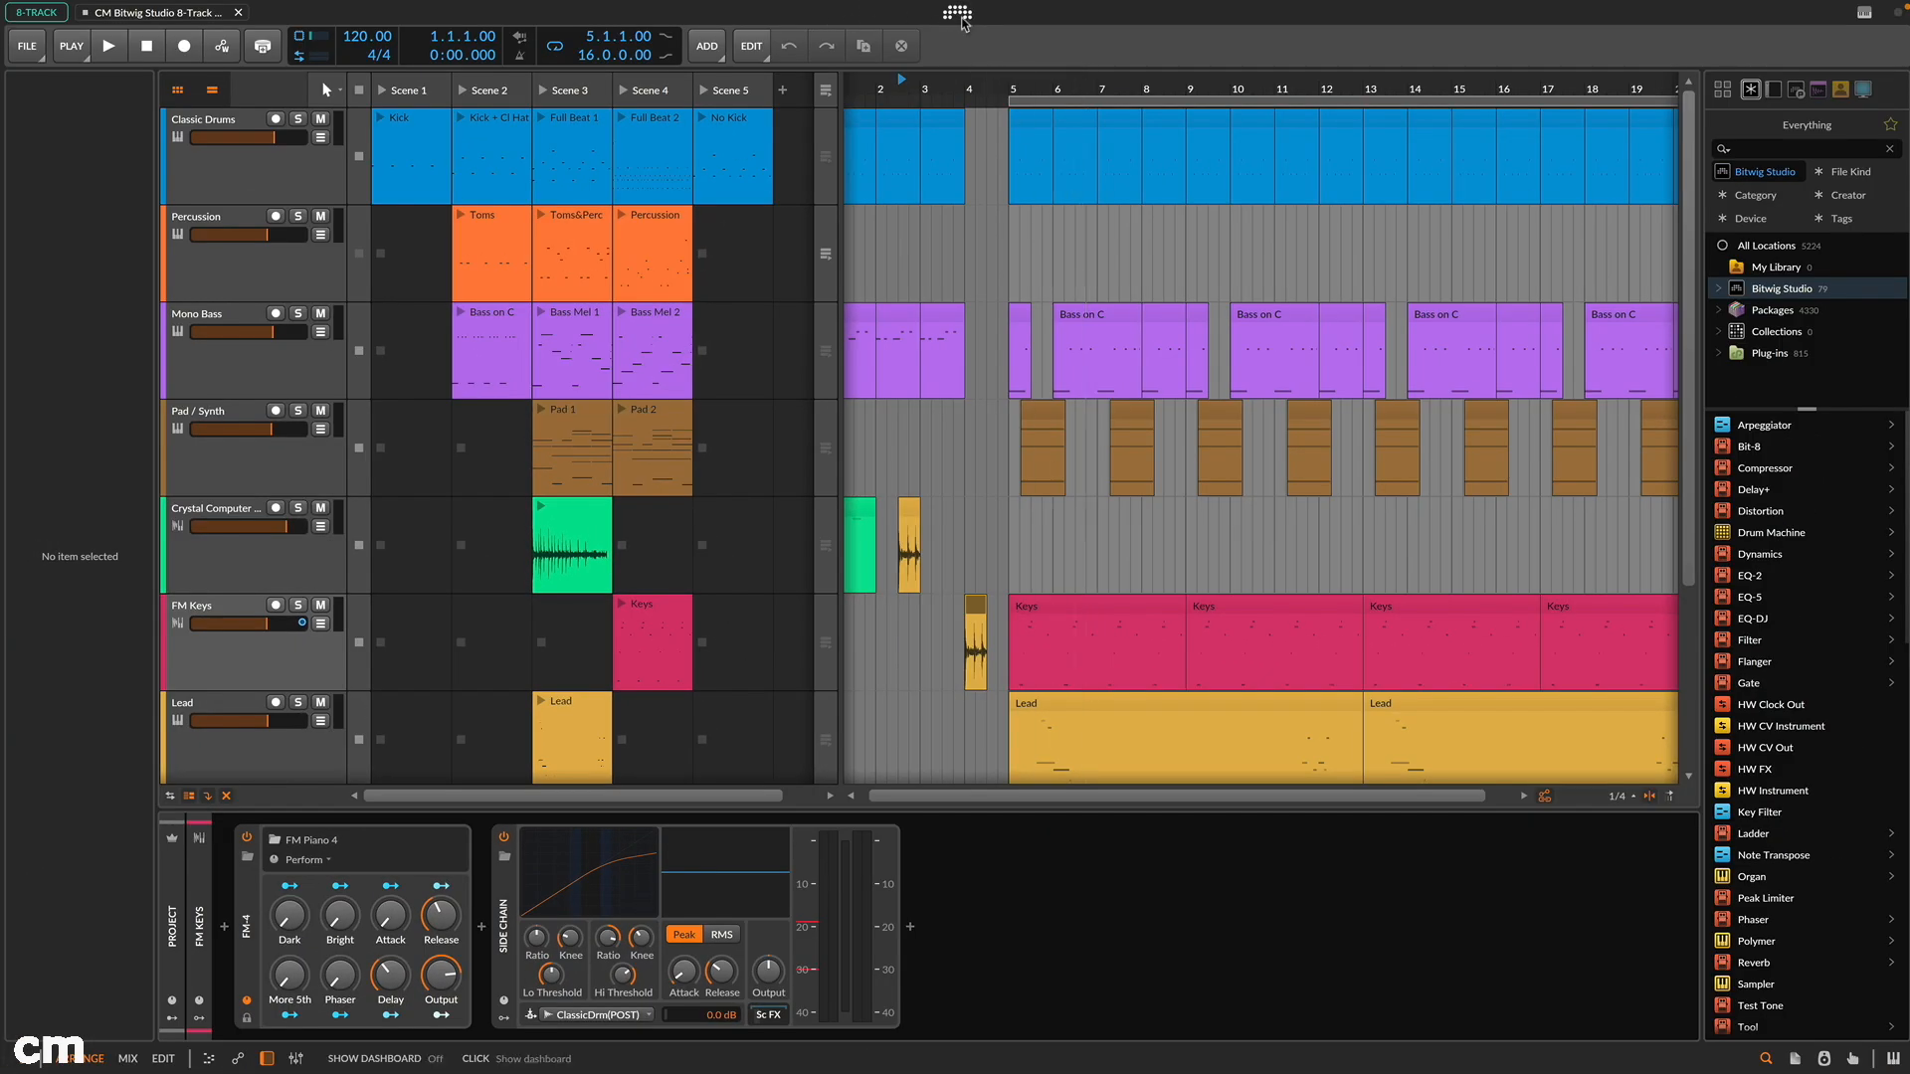
Step: Browse the Dashboard's Packages, Settings and Help > Tutorials pages, then close it
left_click(957, 14)
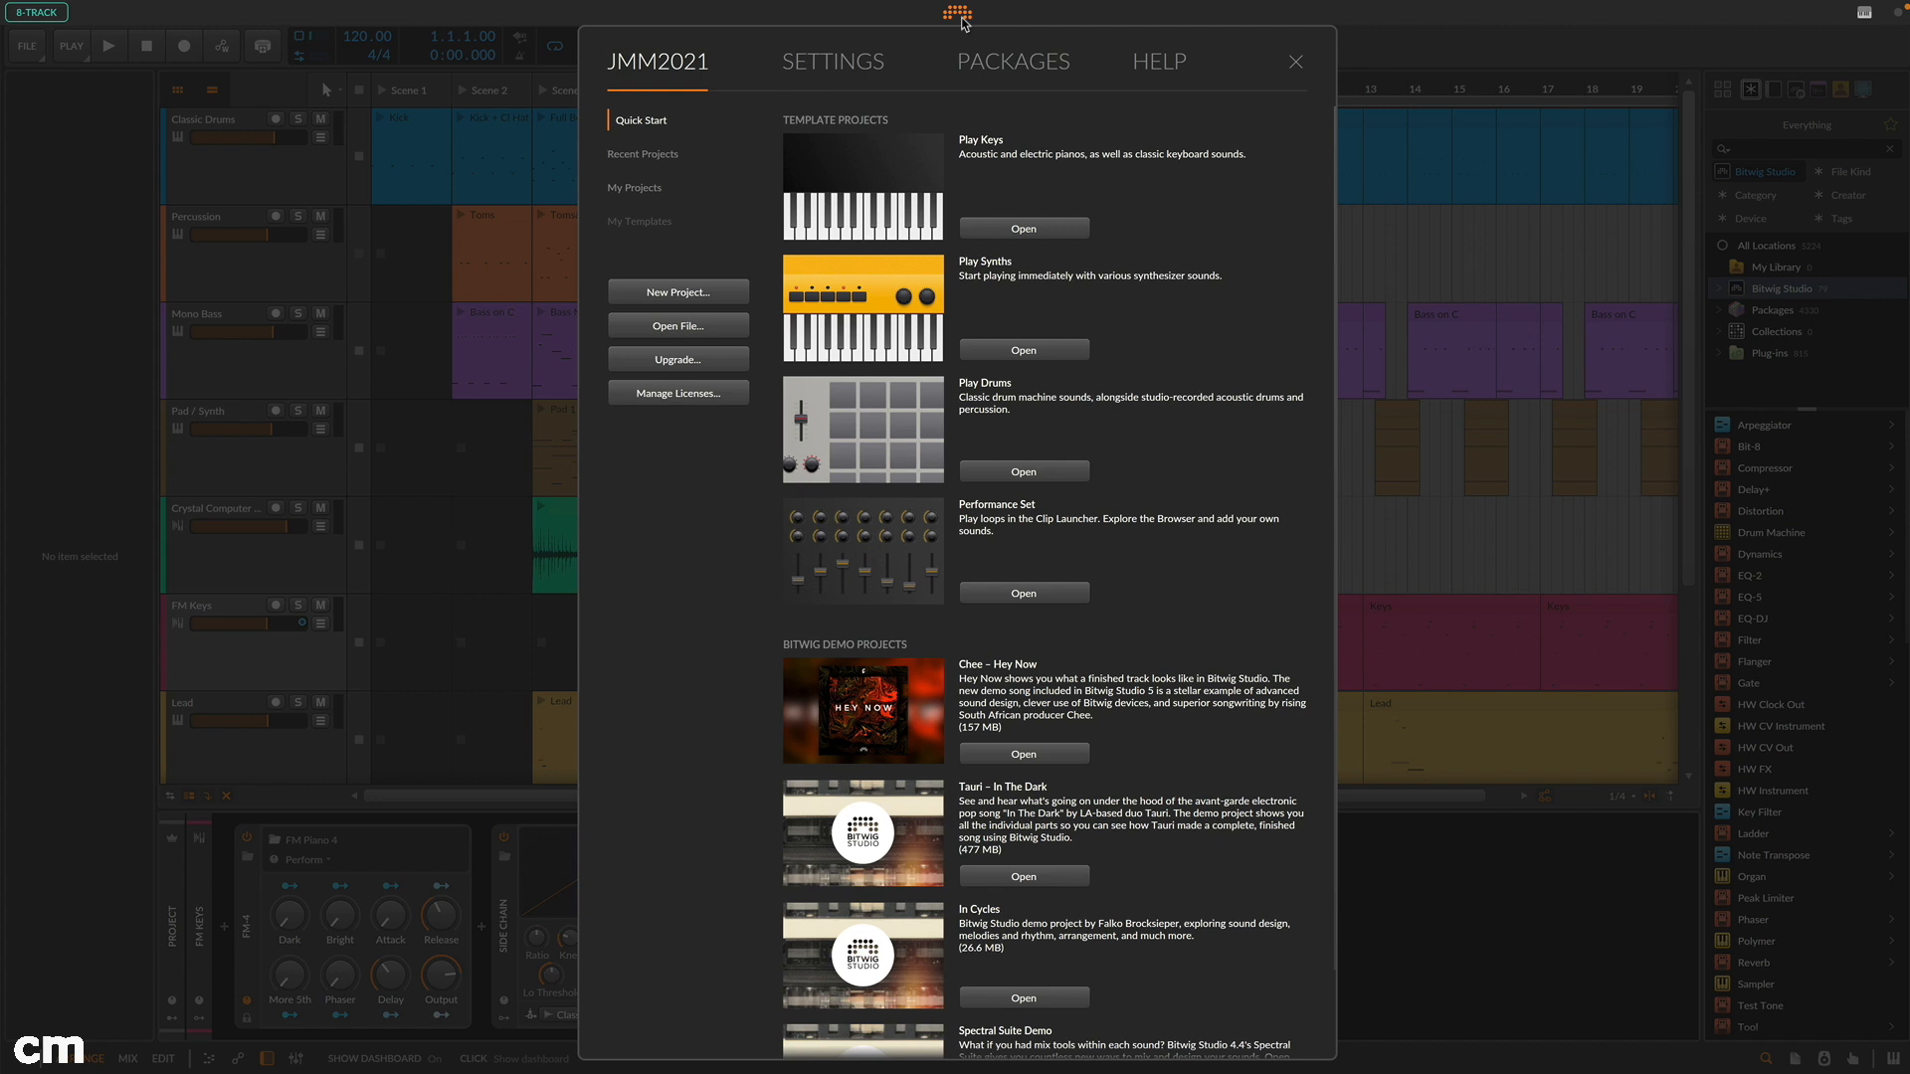
left_click(1013, 61)
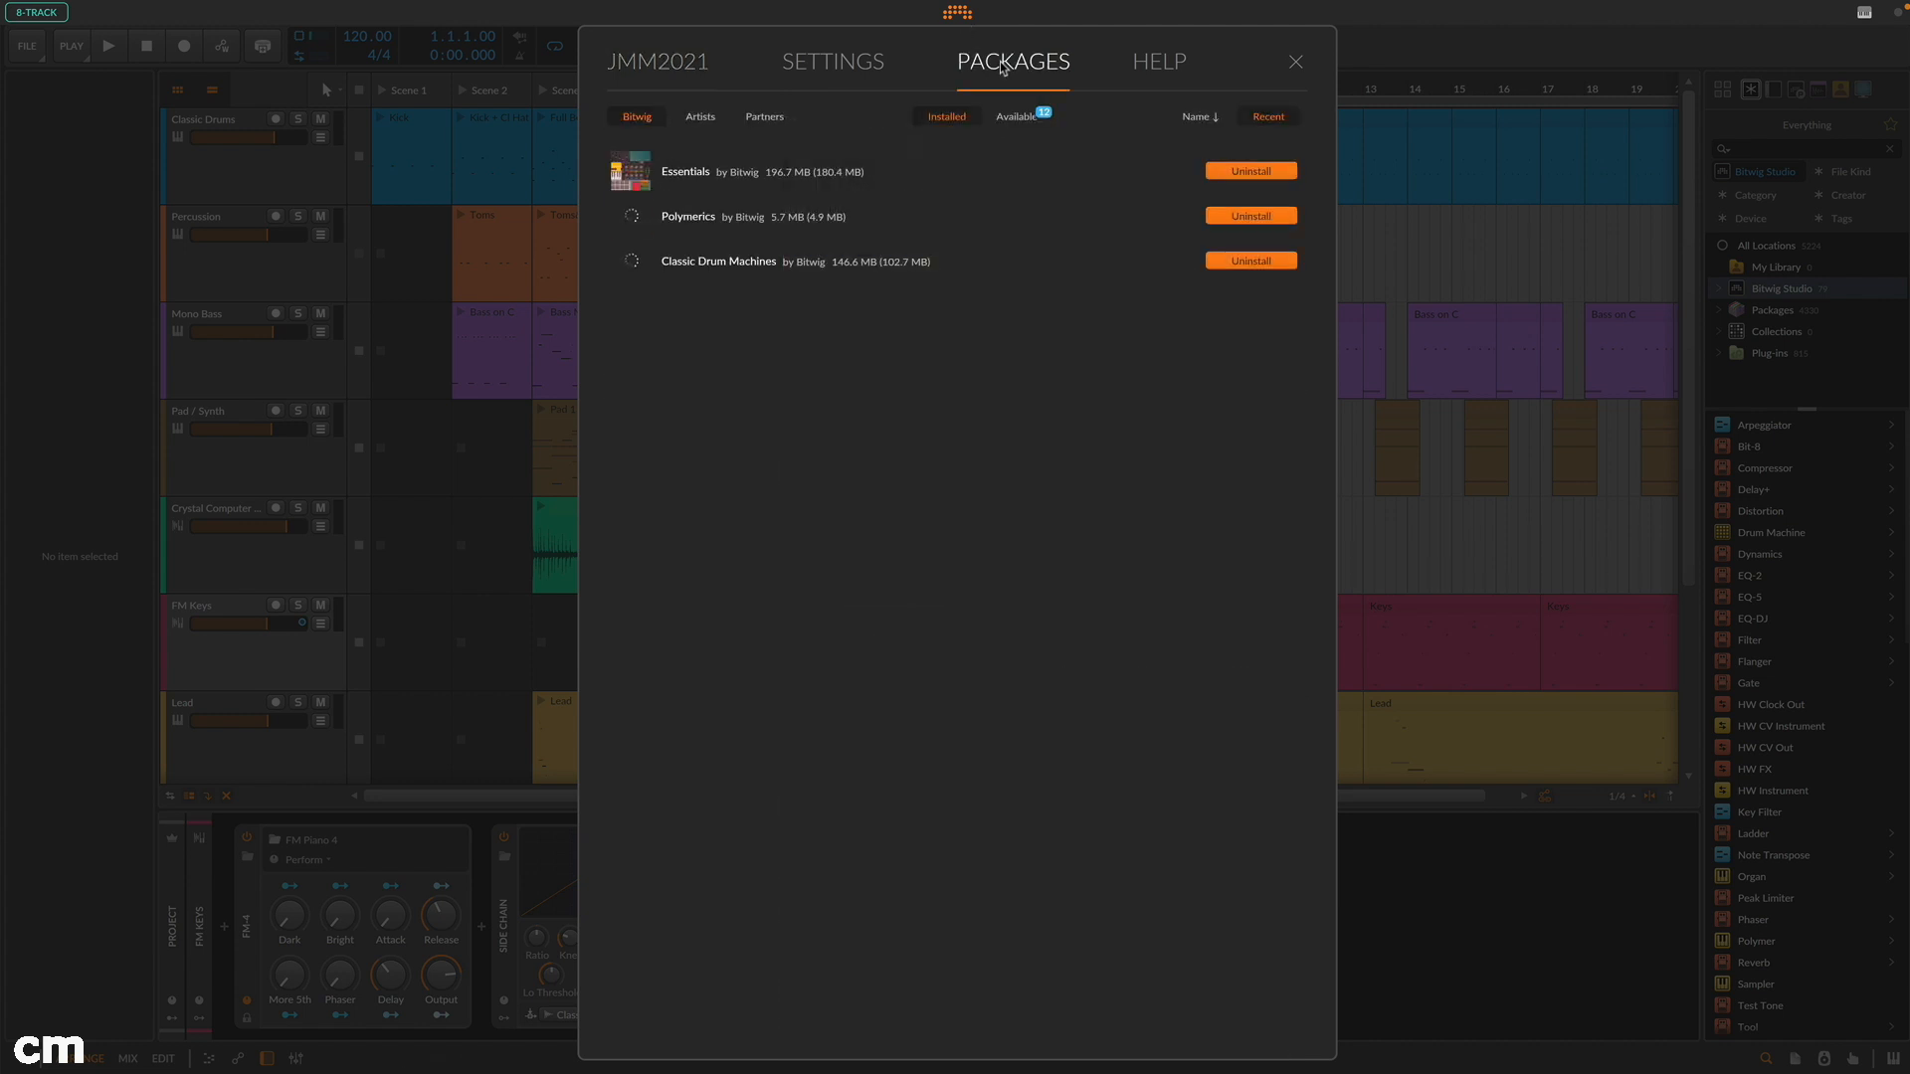
left_click(833, 62)
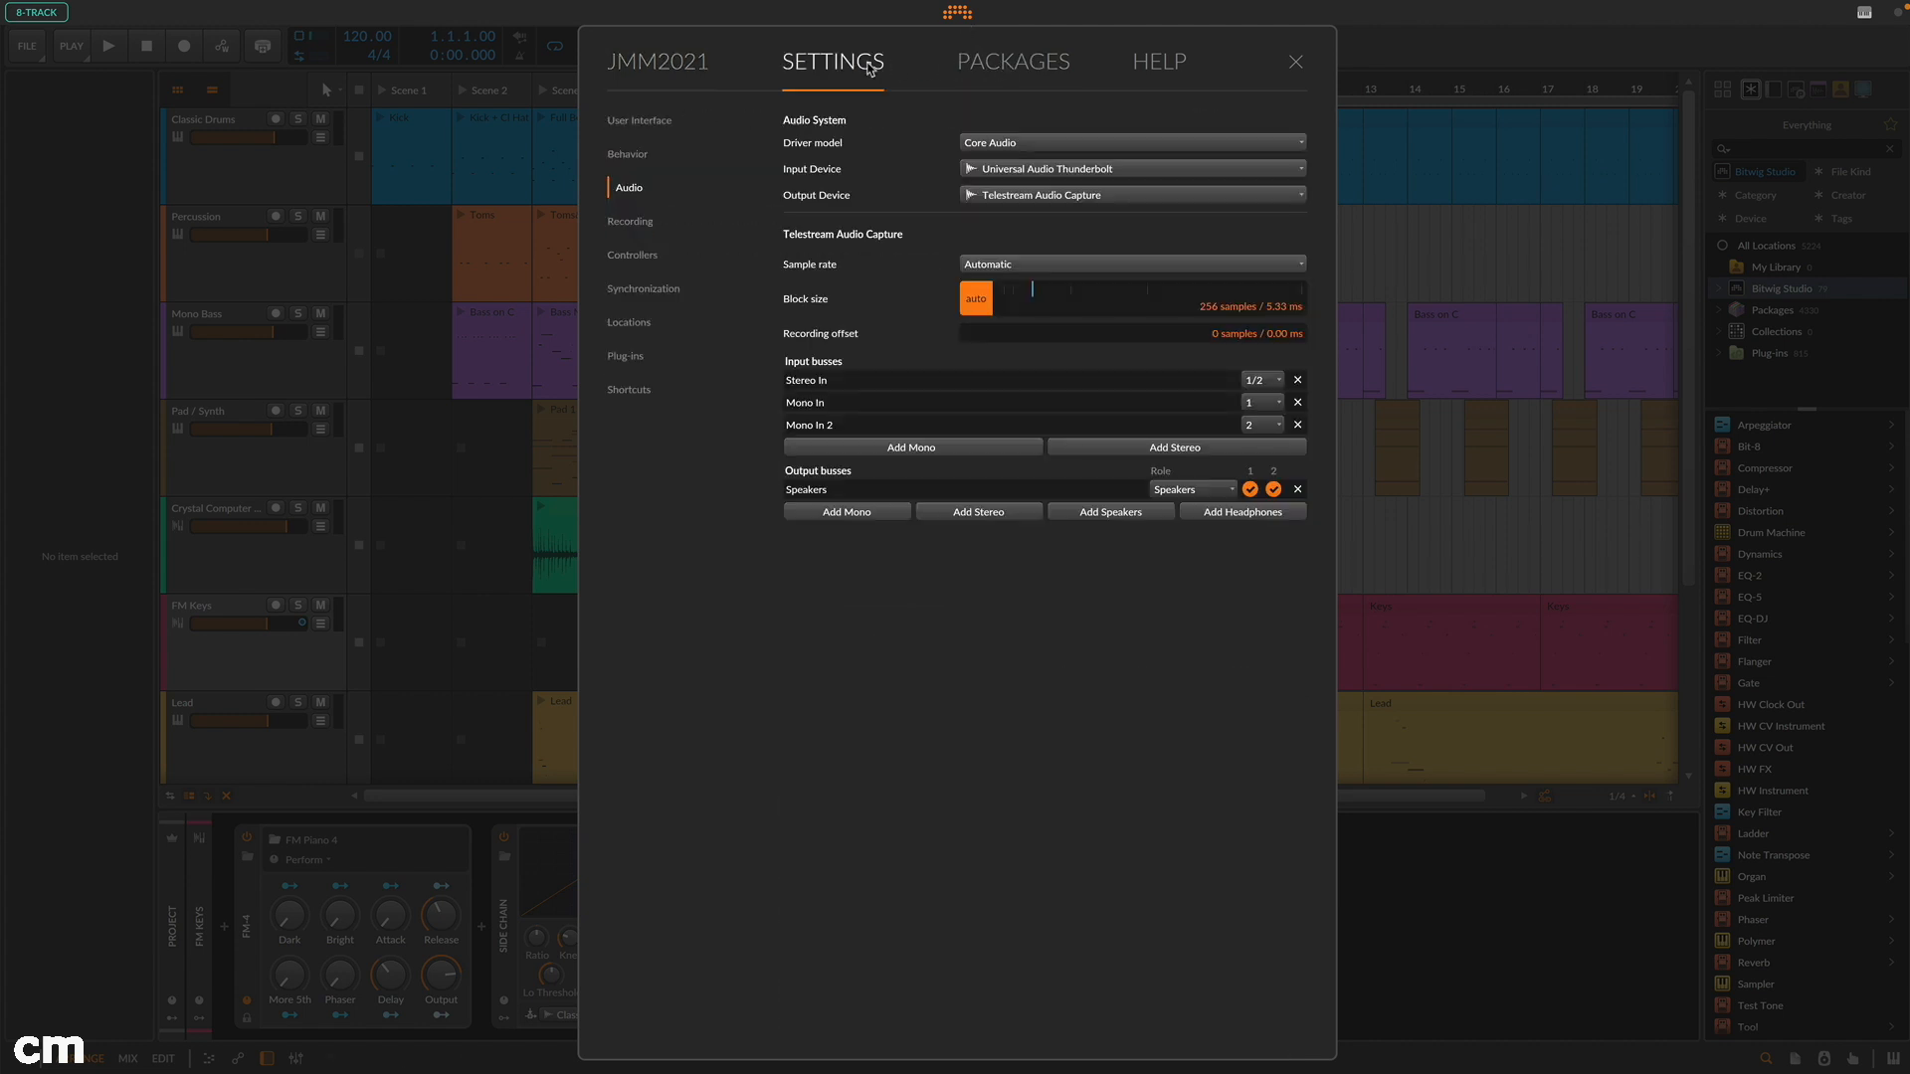
left_click(1157, 61)
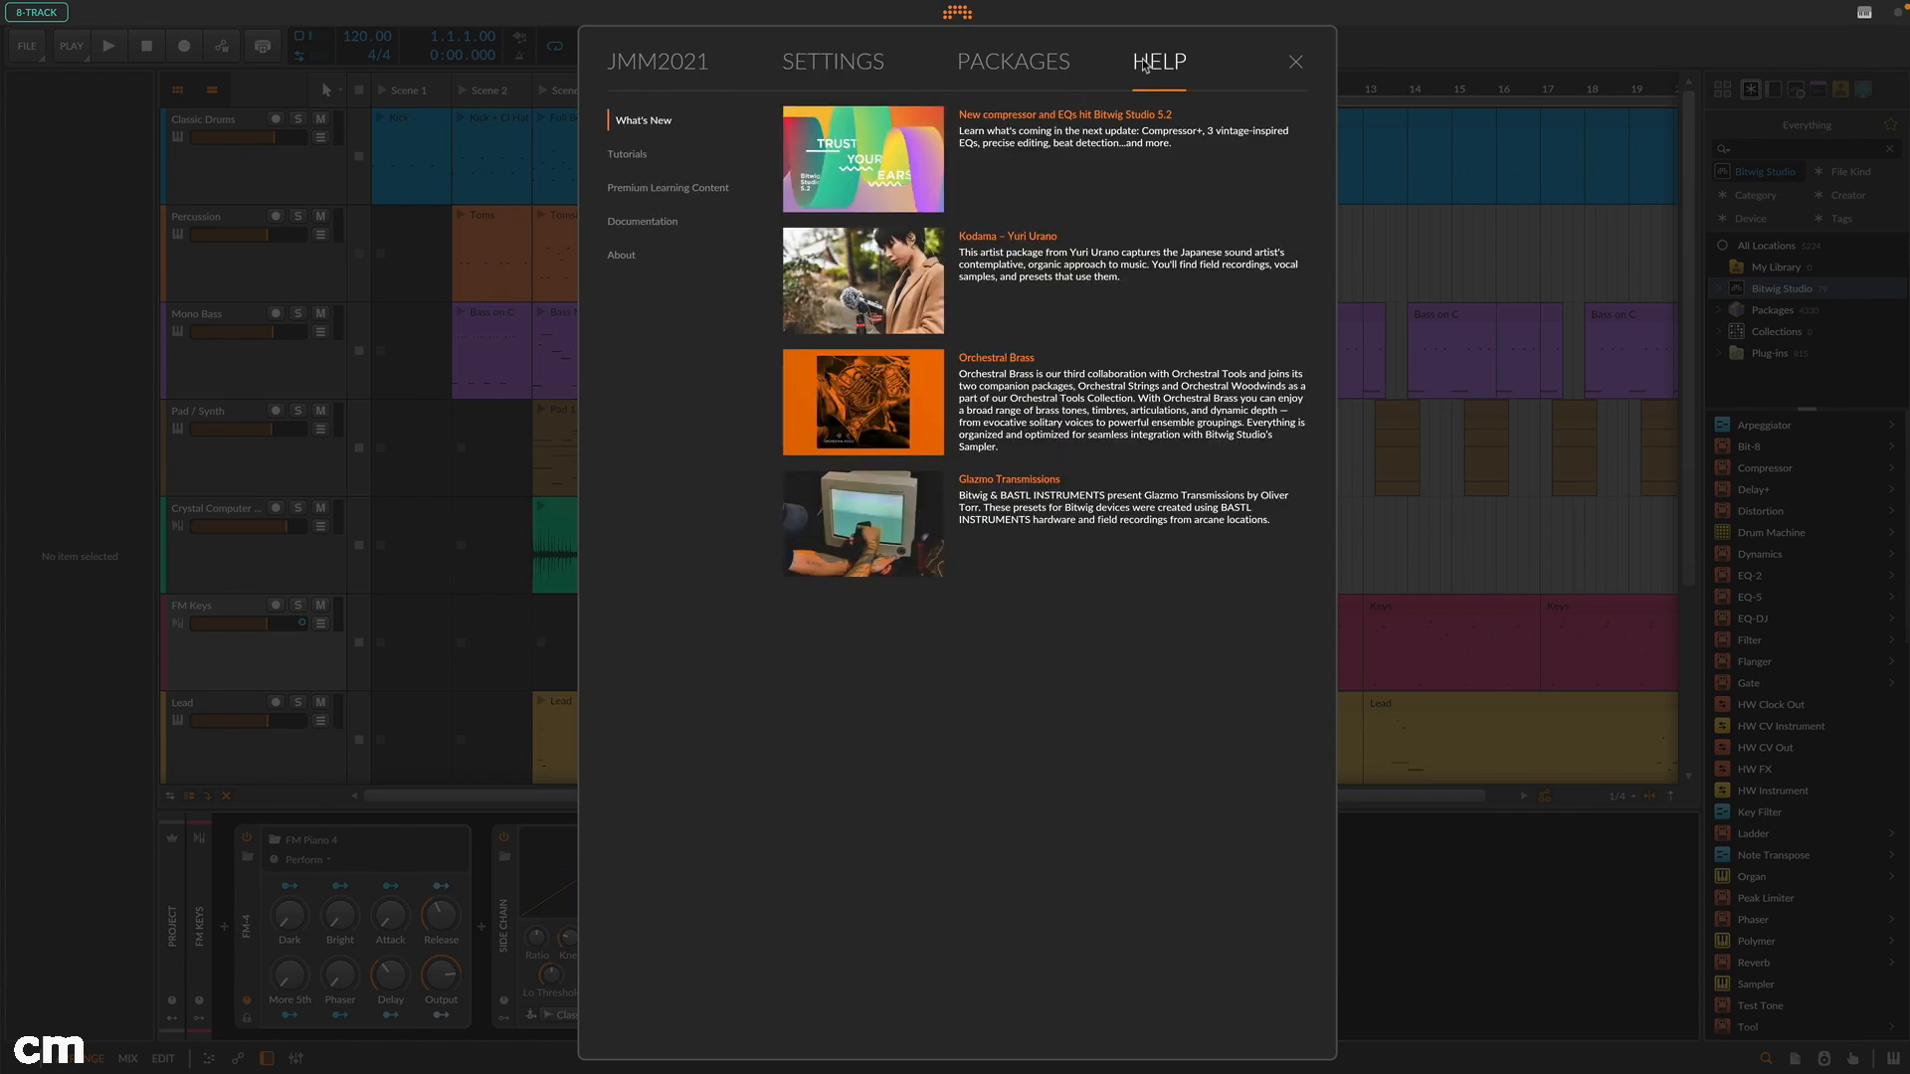
left_click(628, 154)
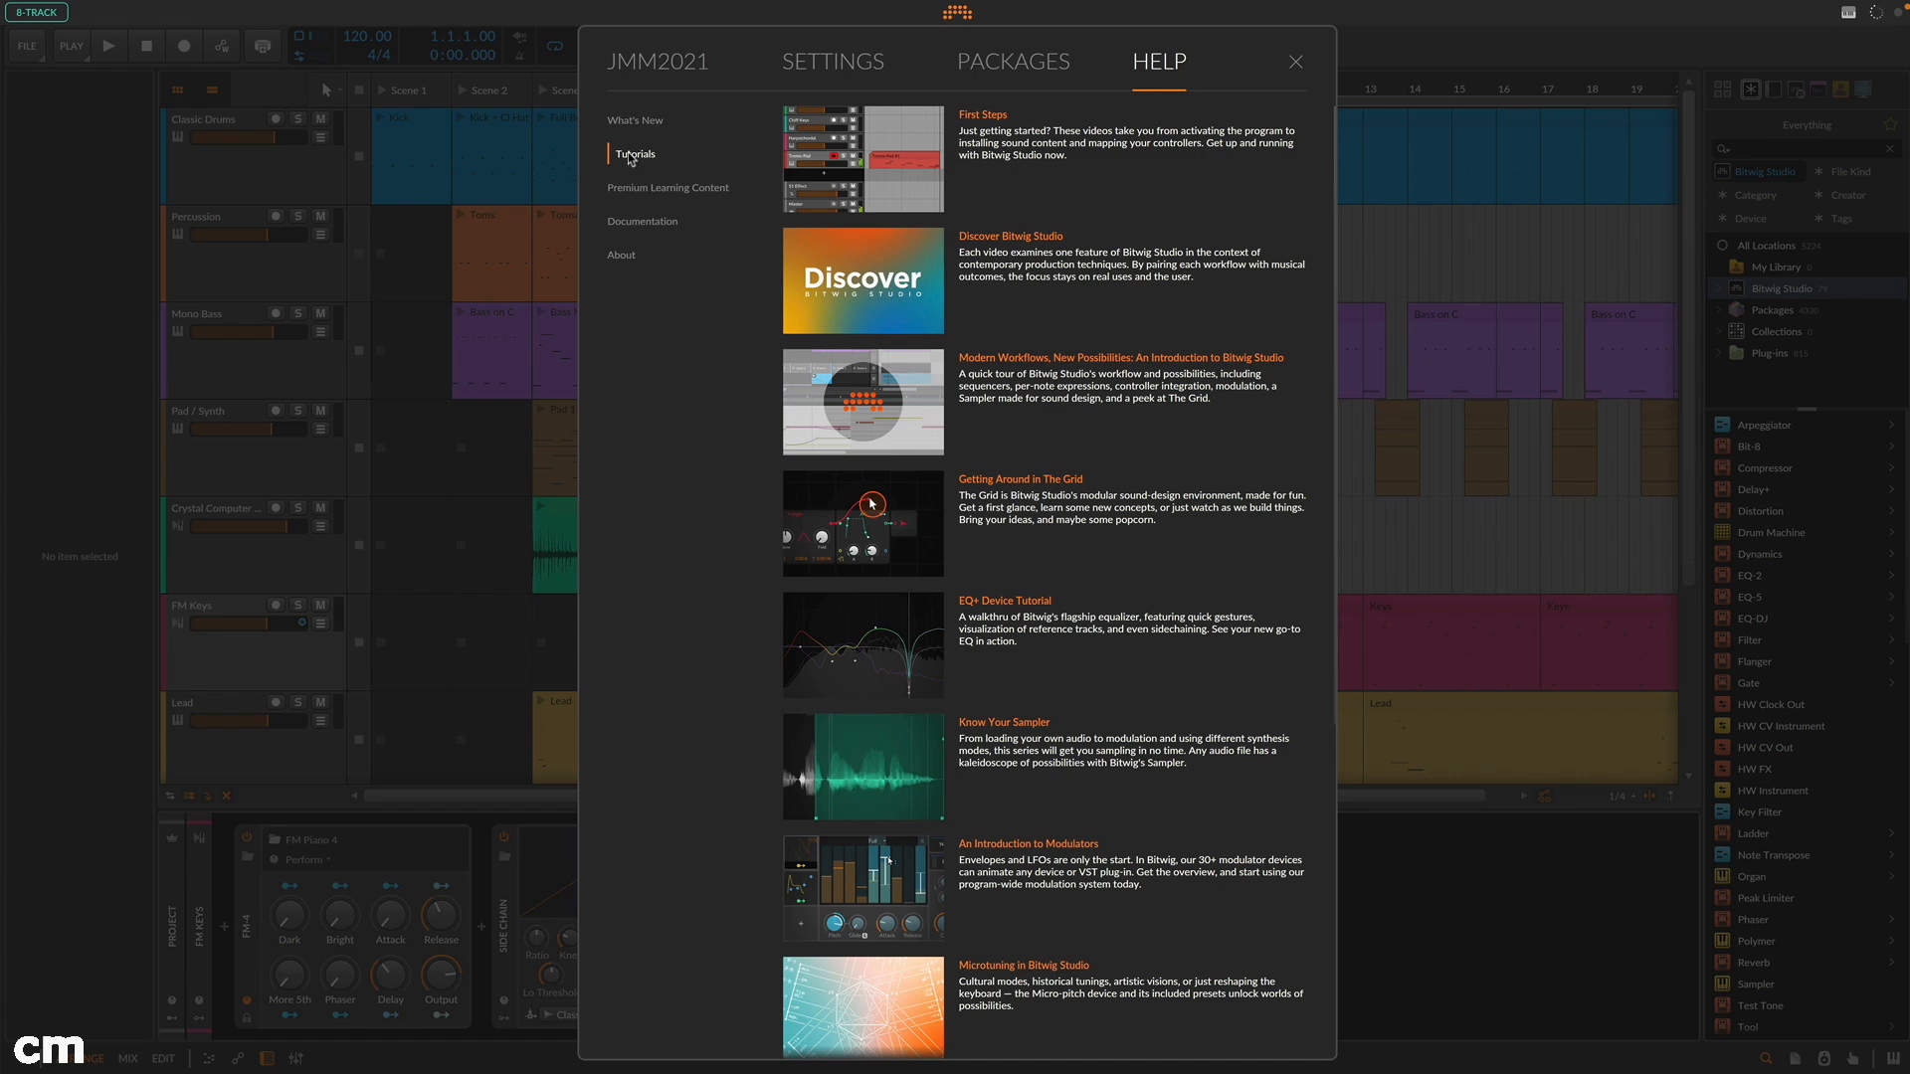
left_click(1293, 62)
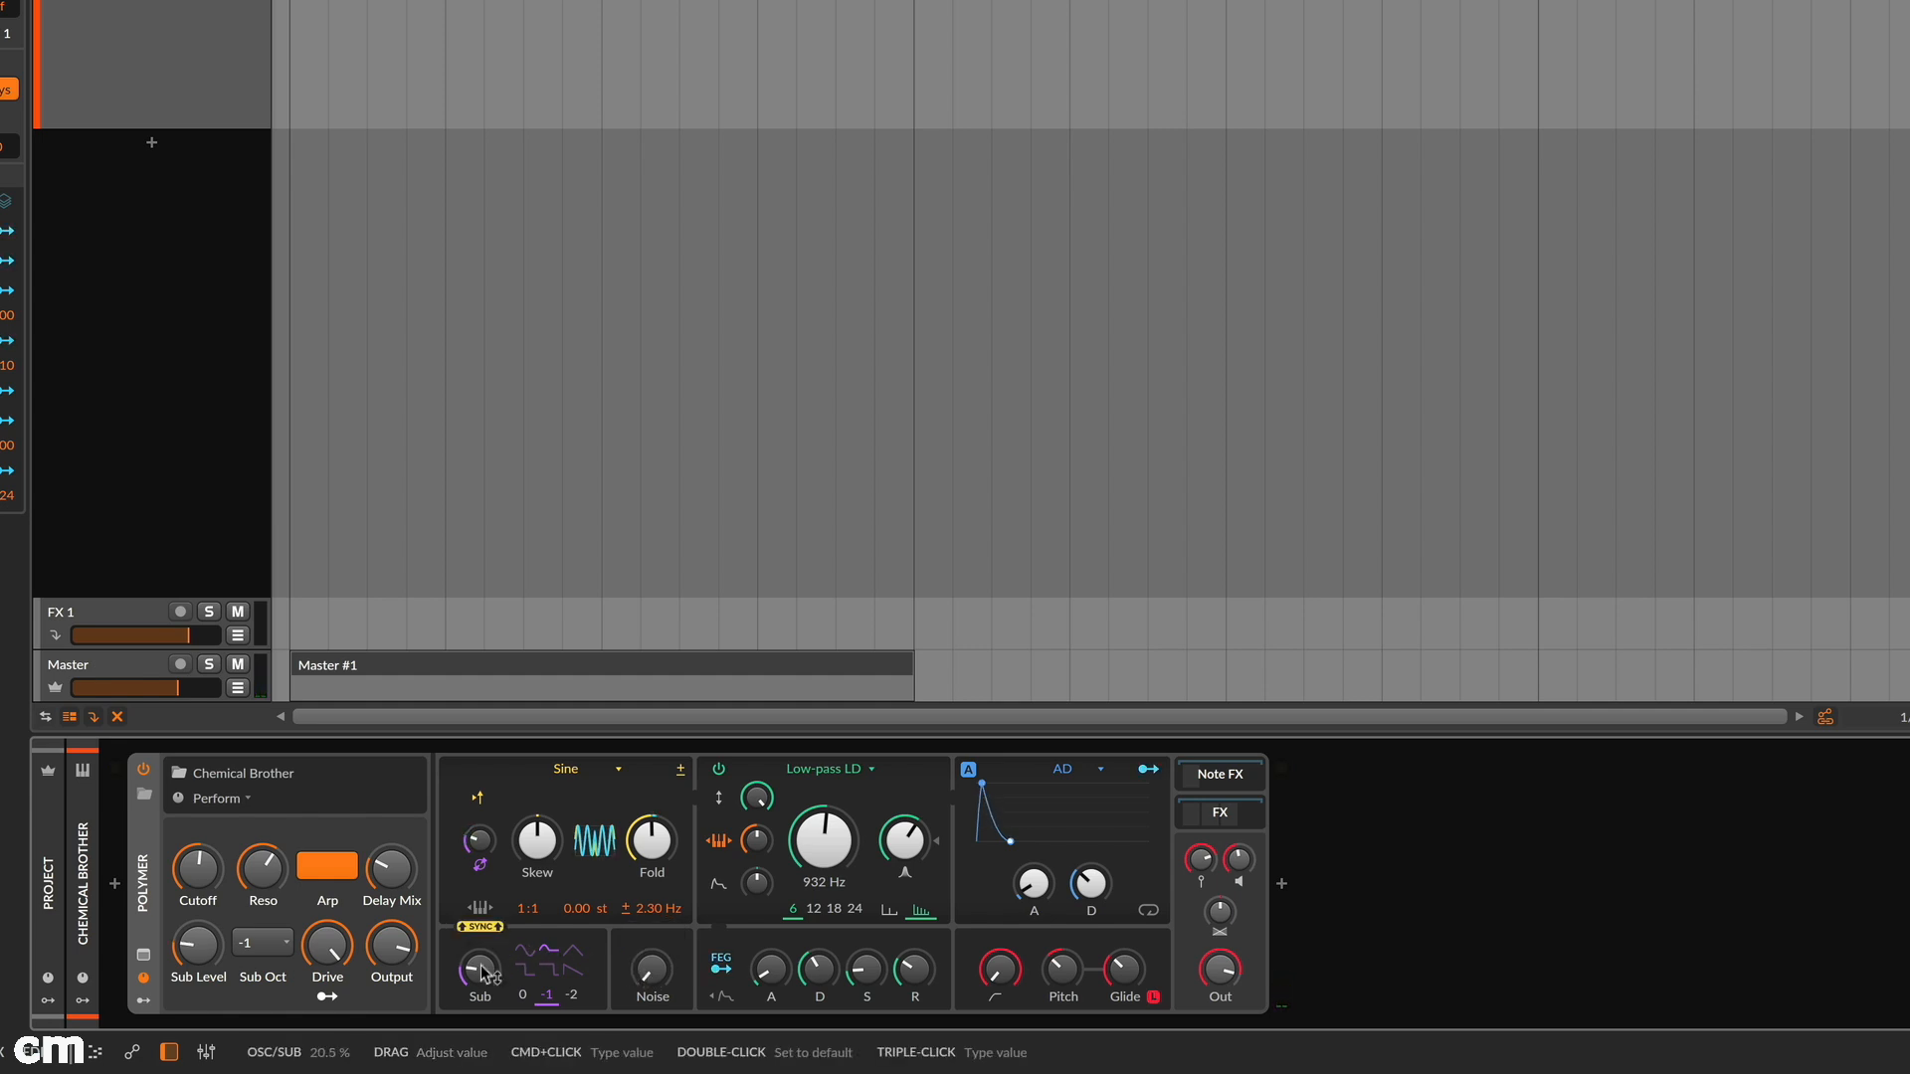
Step: Switch Polymer's oscillator to Bite and set the filter back to Low-pass LD at 2.09 kHz
left_click(831, 767)
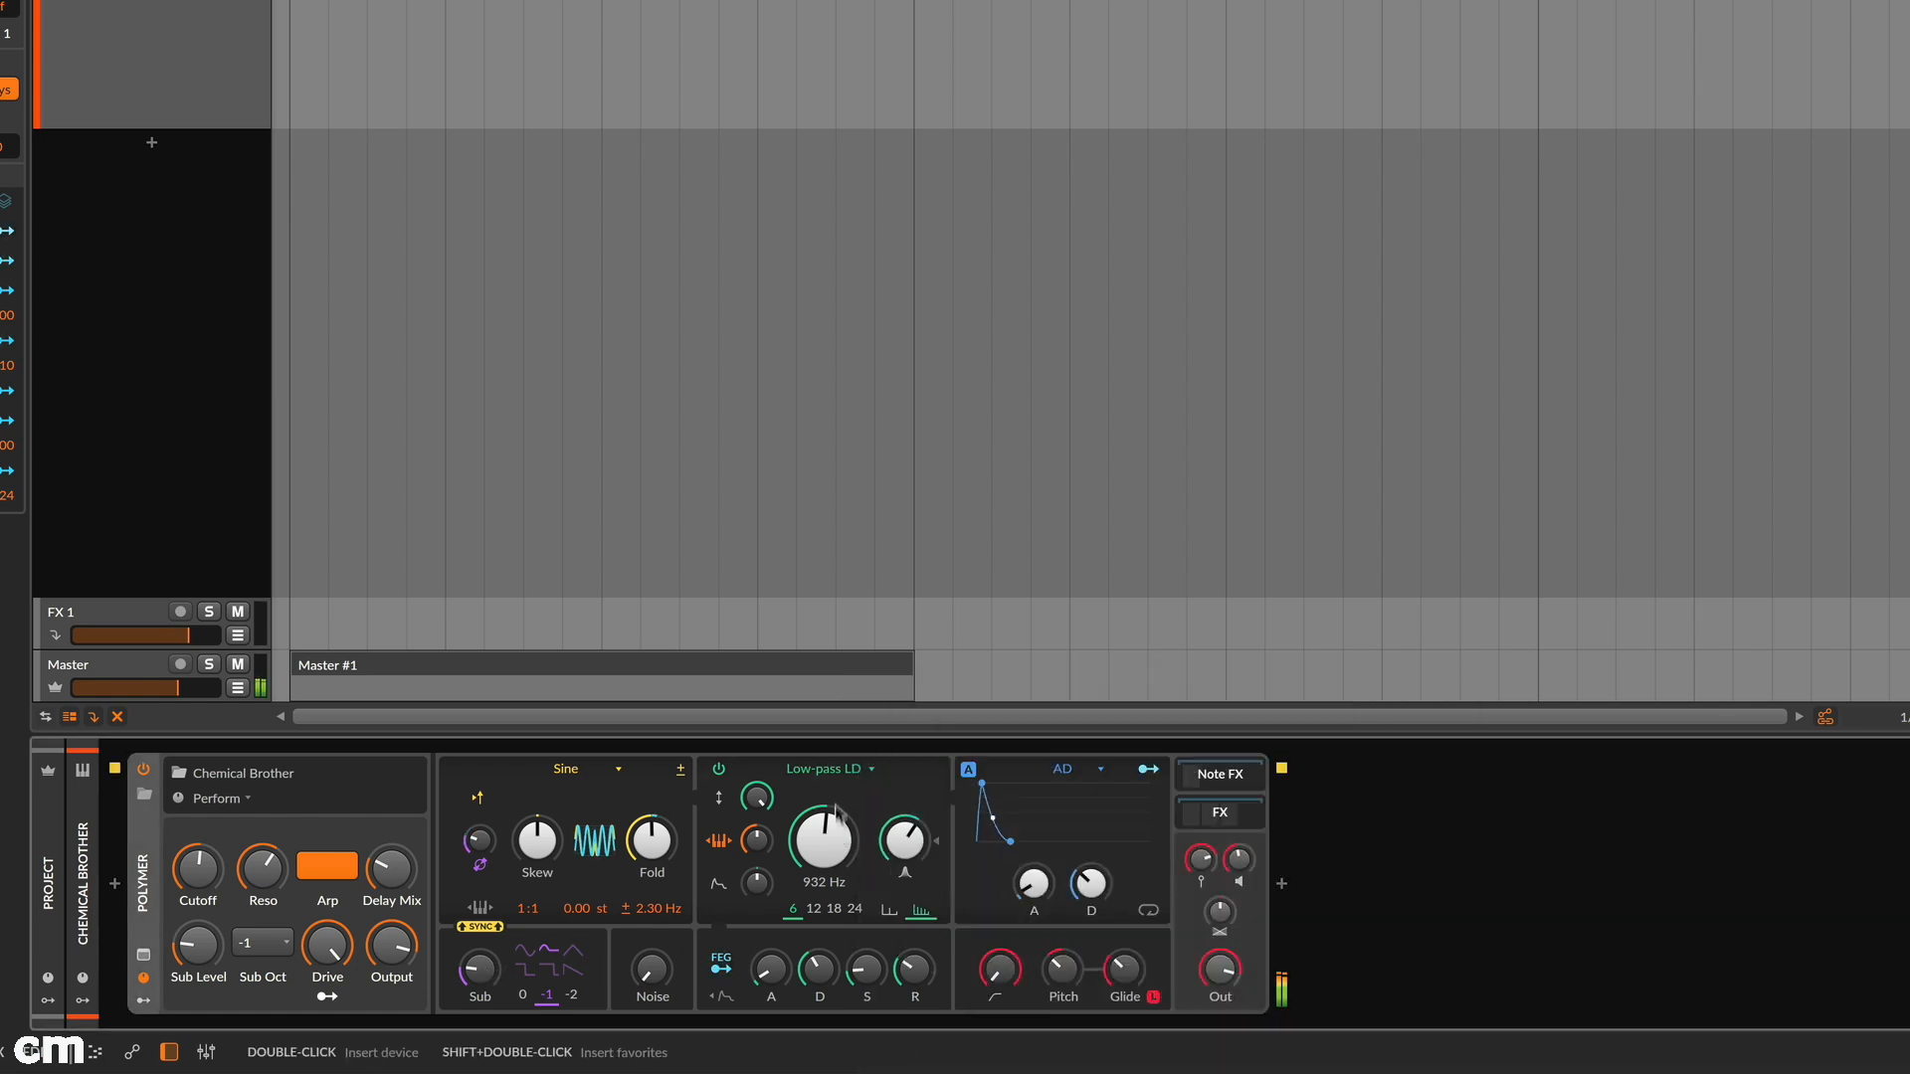
left_click(828, 767)
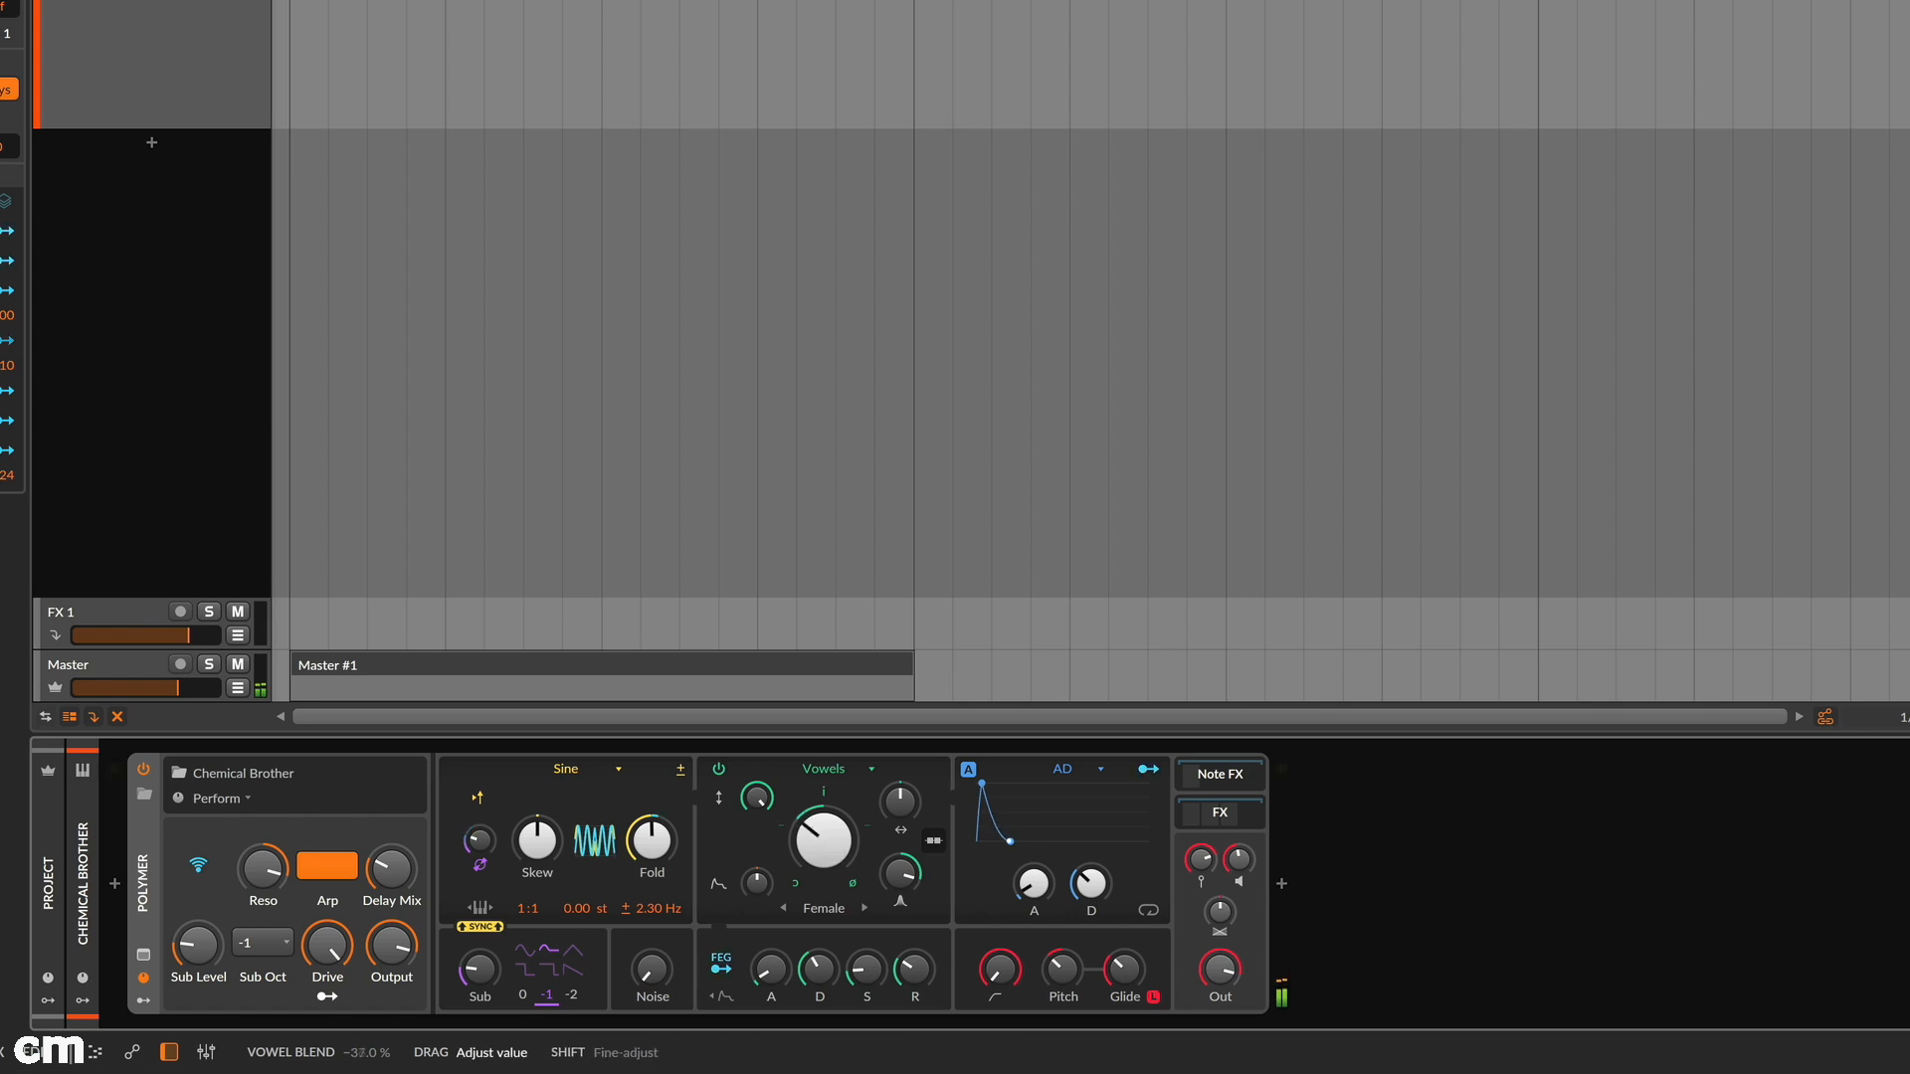
left_click(567, 767)
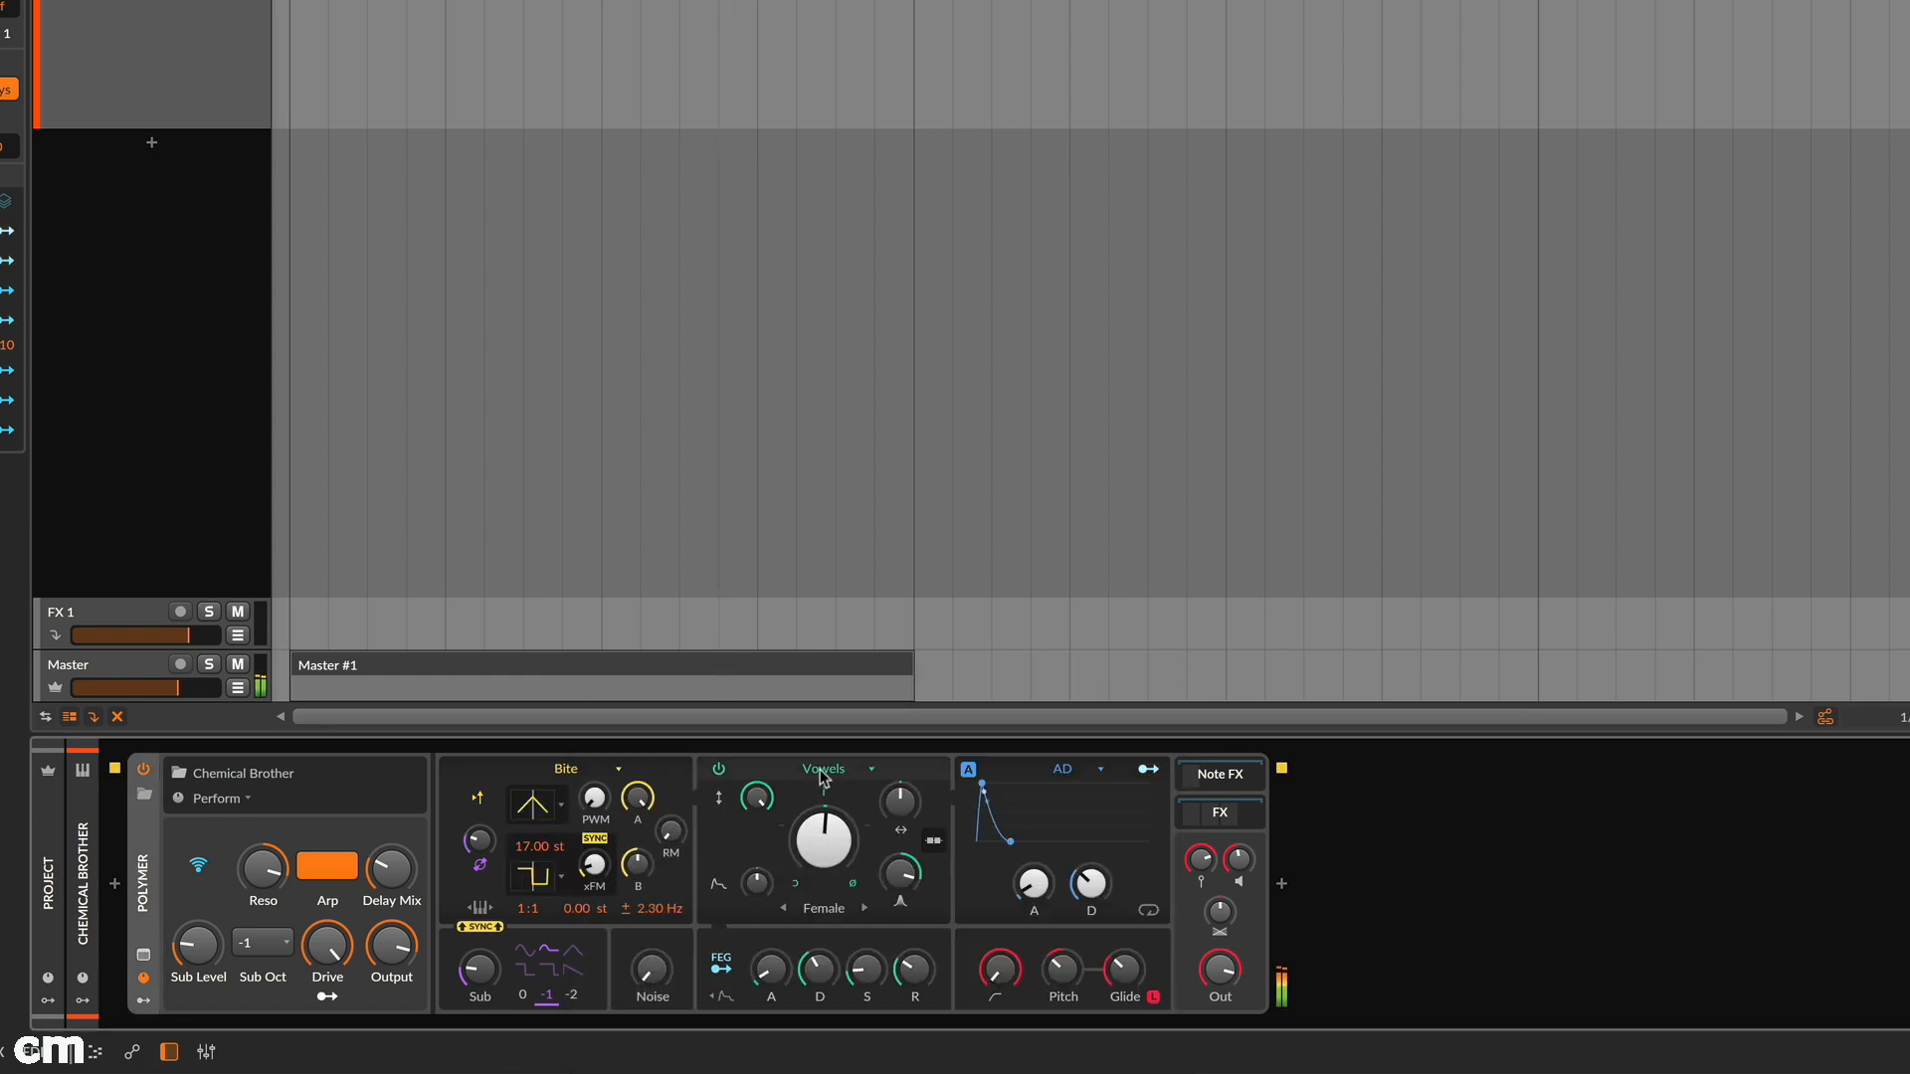
left_click(869, 768)
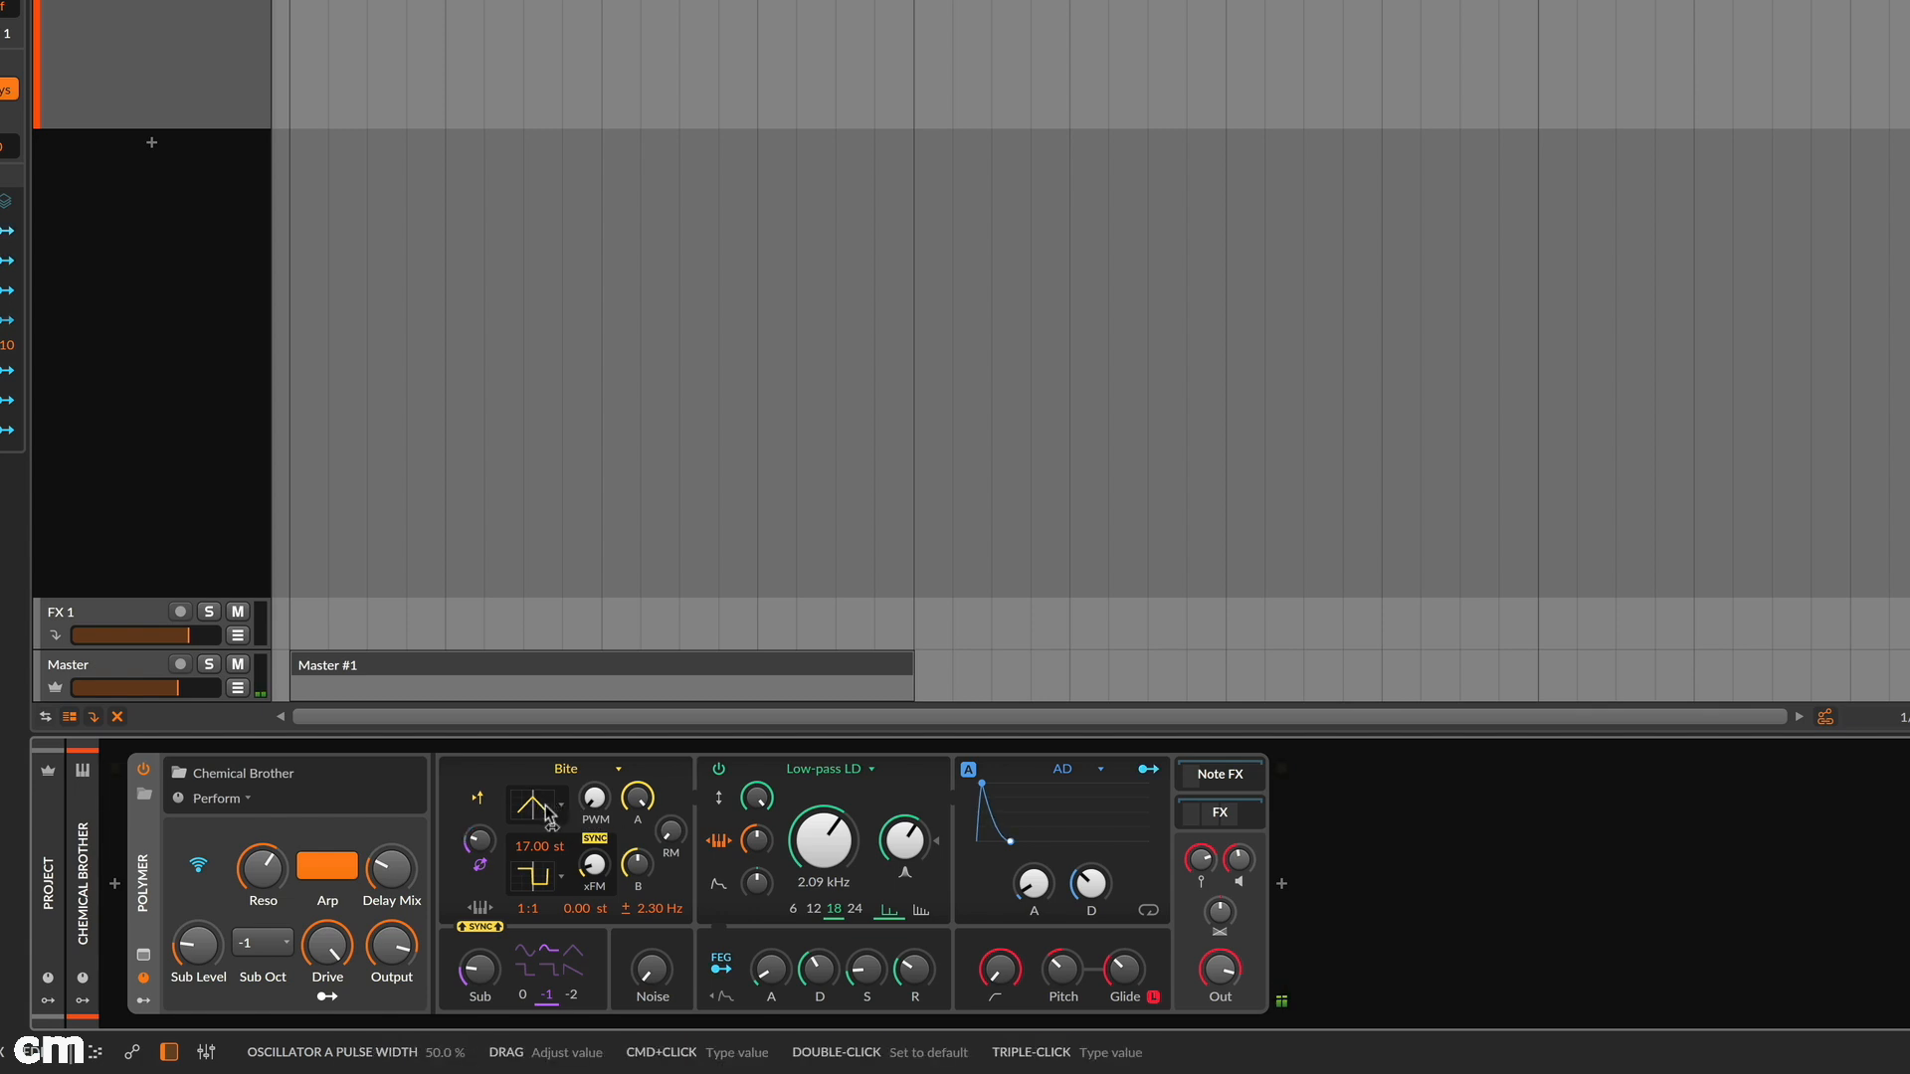
left_click(563, 768)
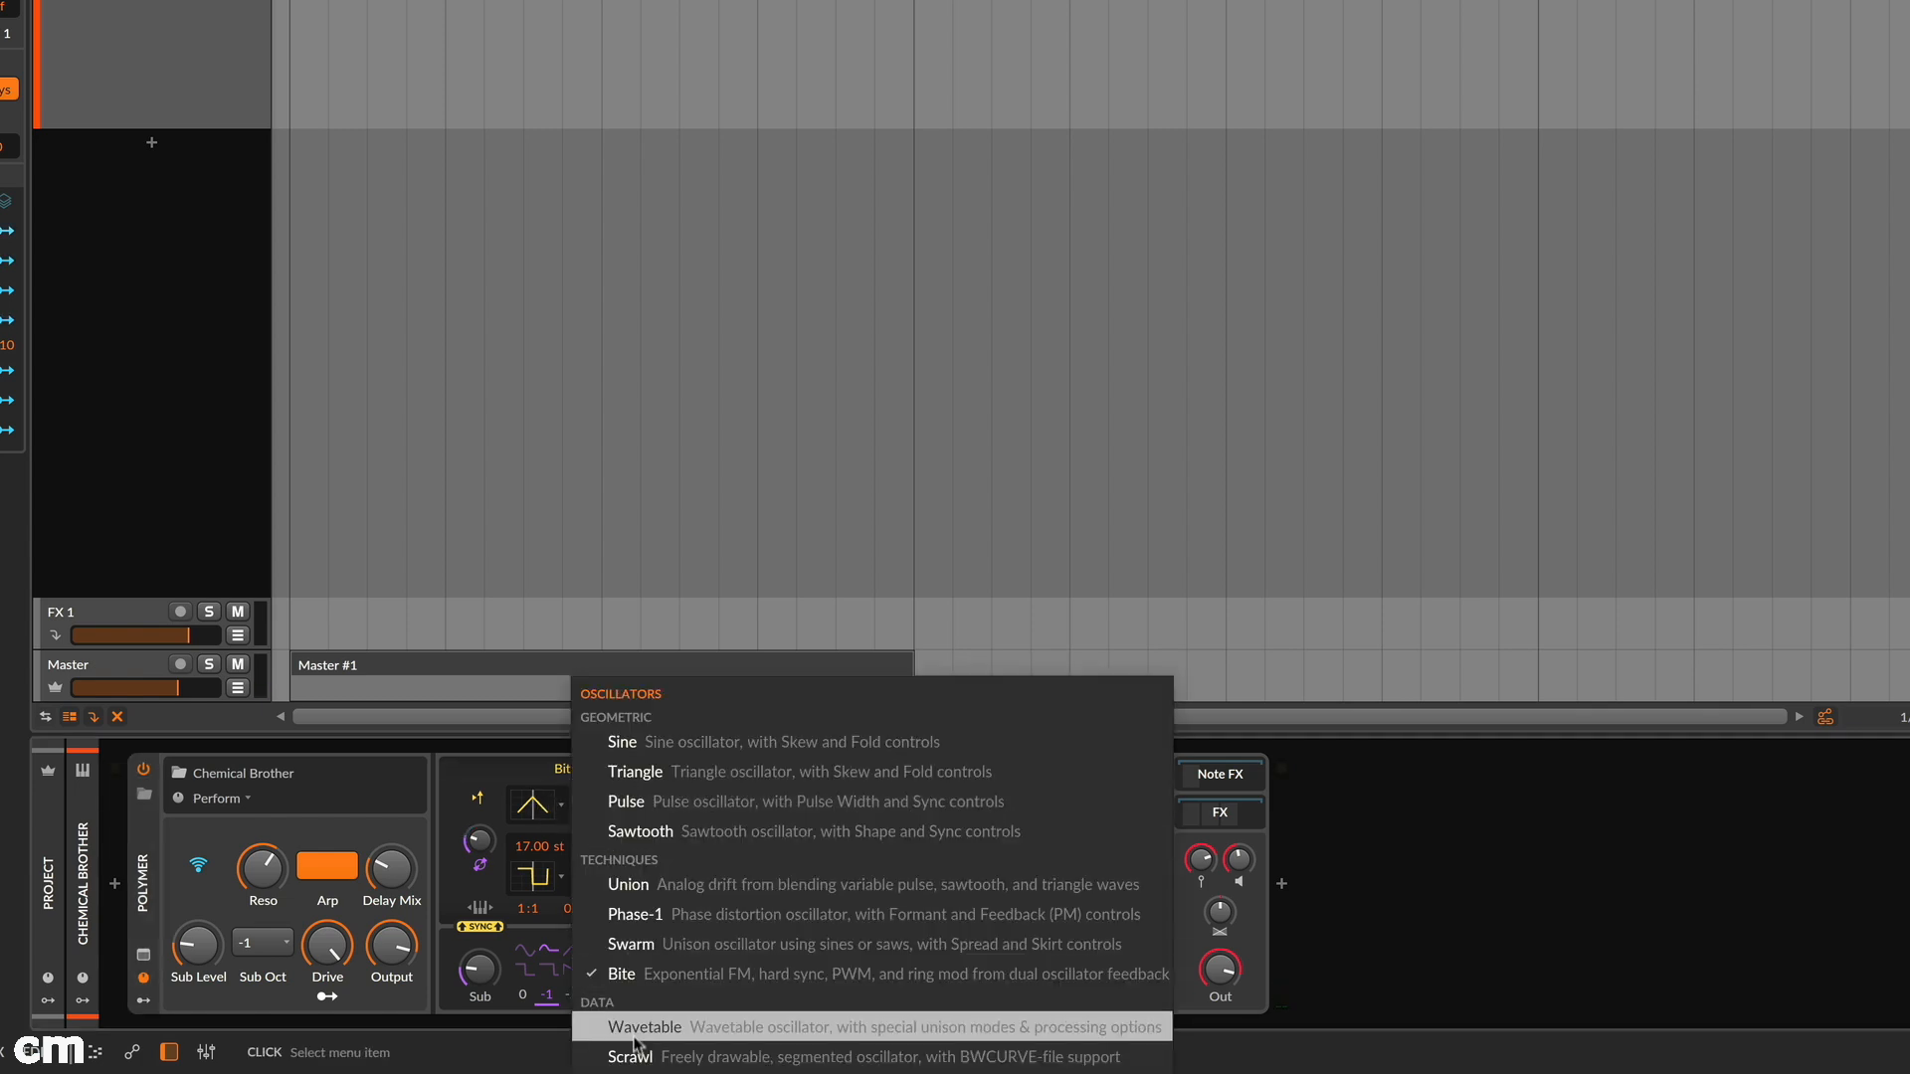
Step: Choose the Scrawl oscillator and bring up its browser of periodic curves
left_click(630, 1056)
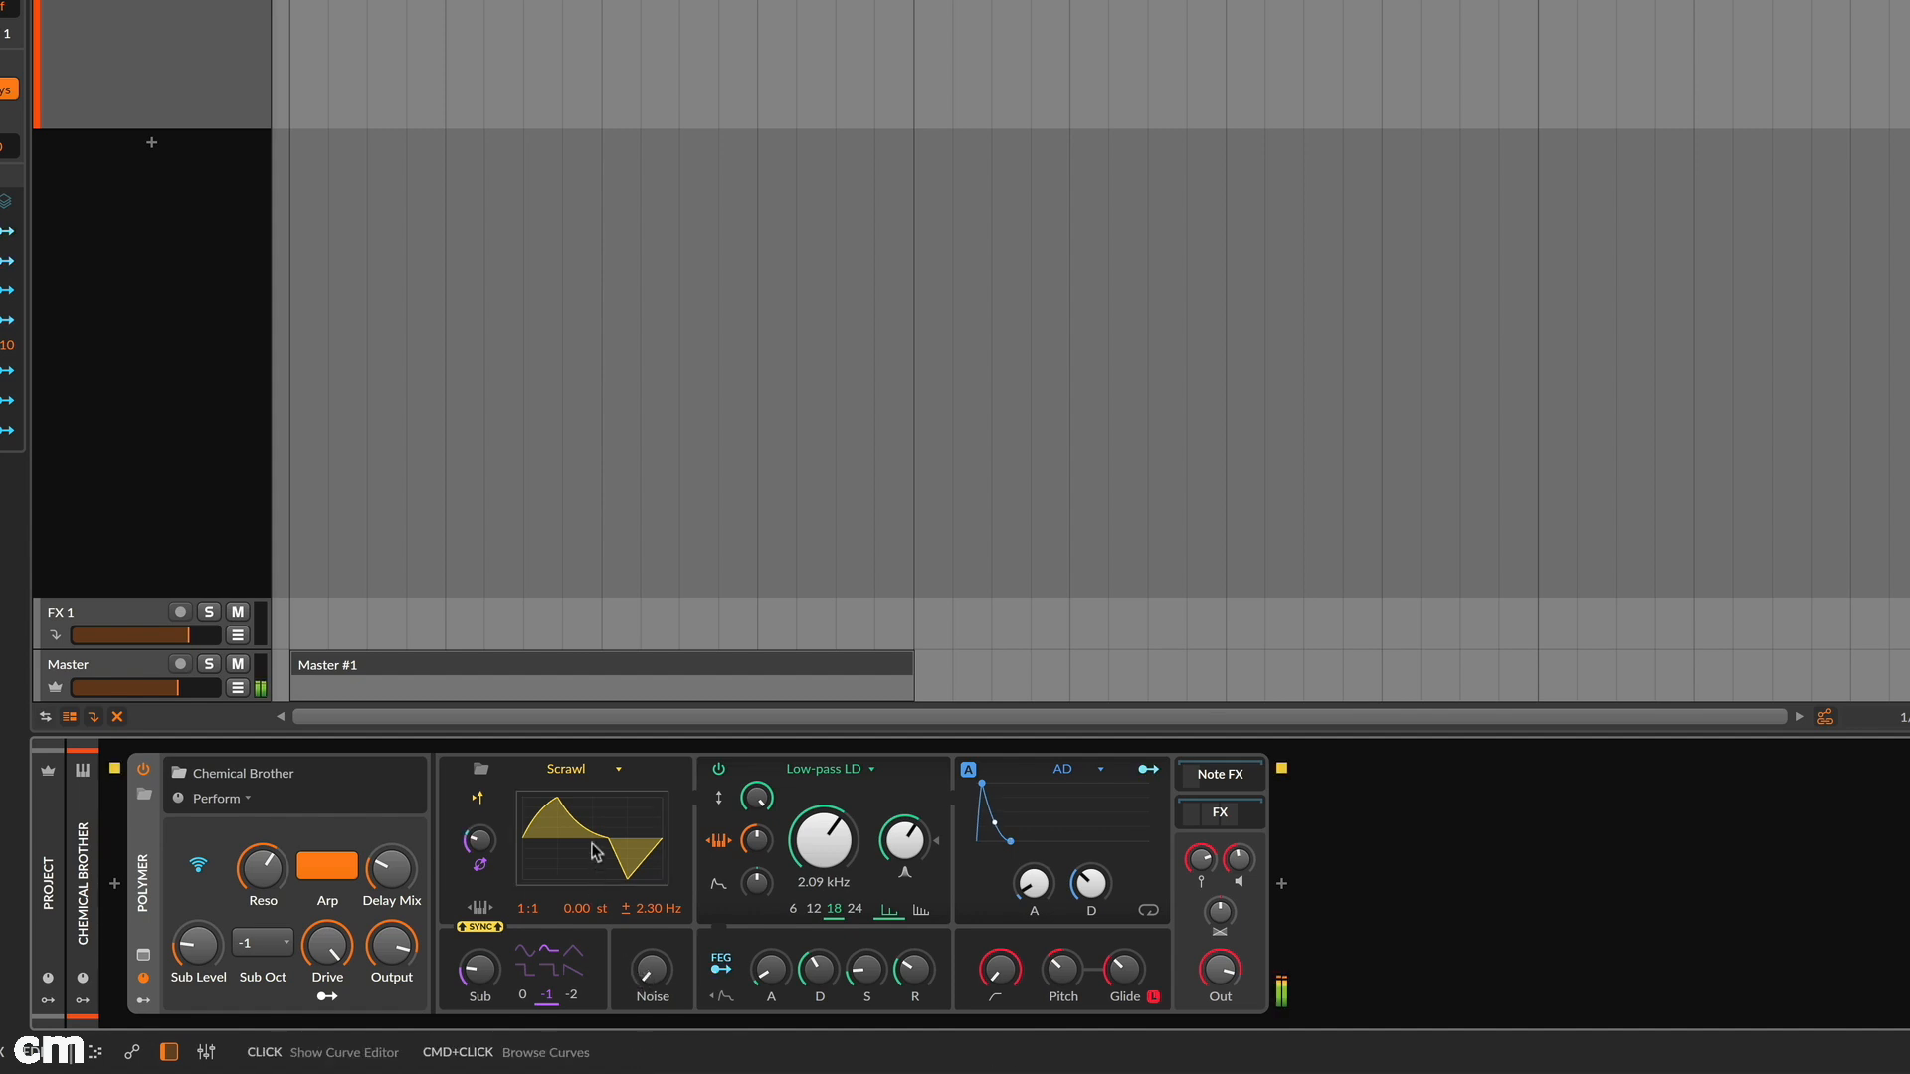
left_click(590, 839)
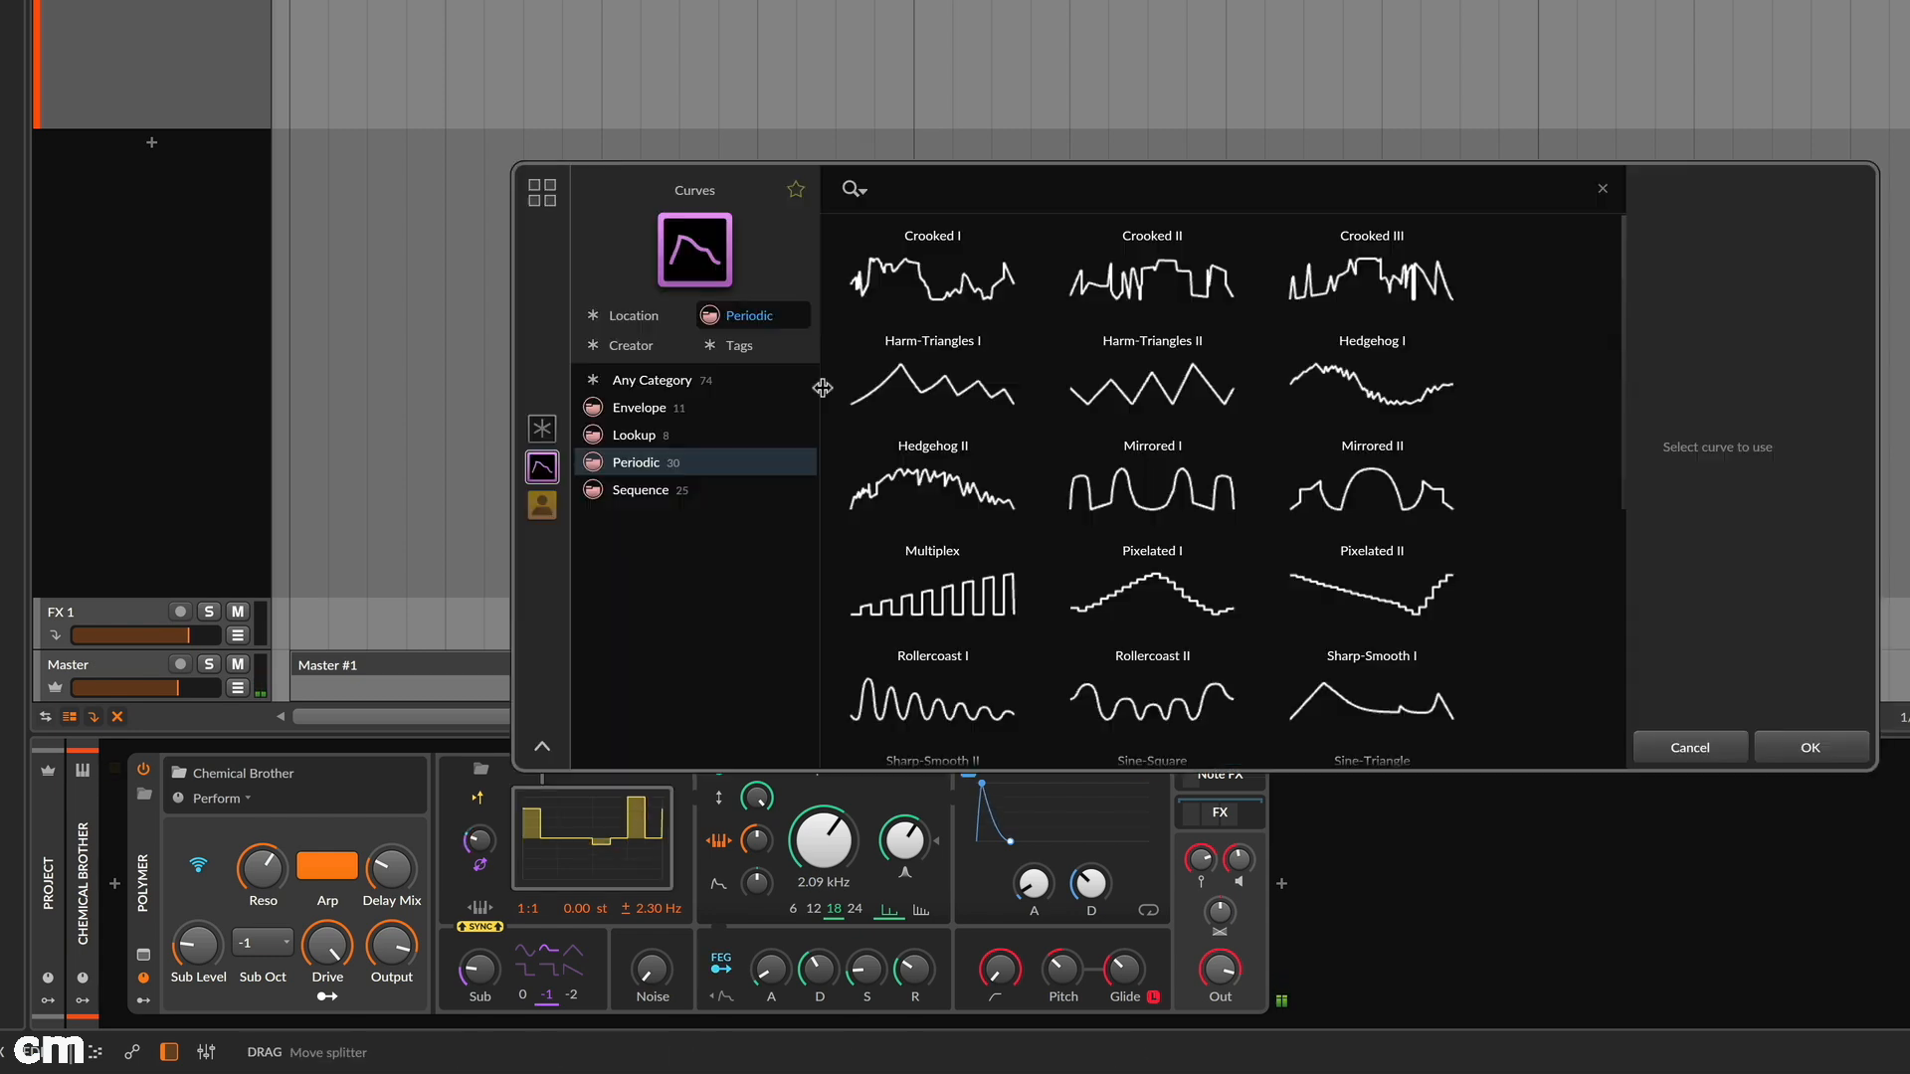
Step: Audition Harm-Triangles I, Mirrored I, Pixelated I and Rollercoast I, then confirm SineSaw II as the curve
left_click(931, 376)
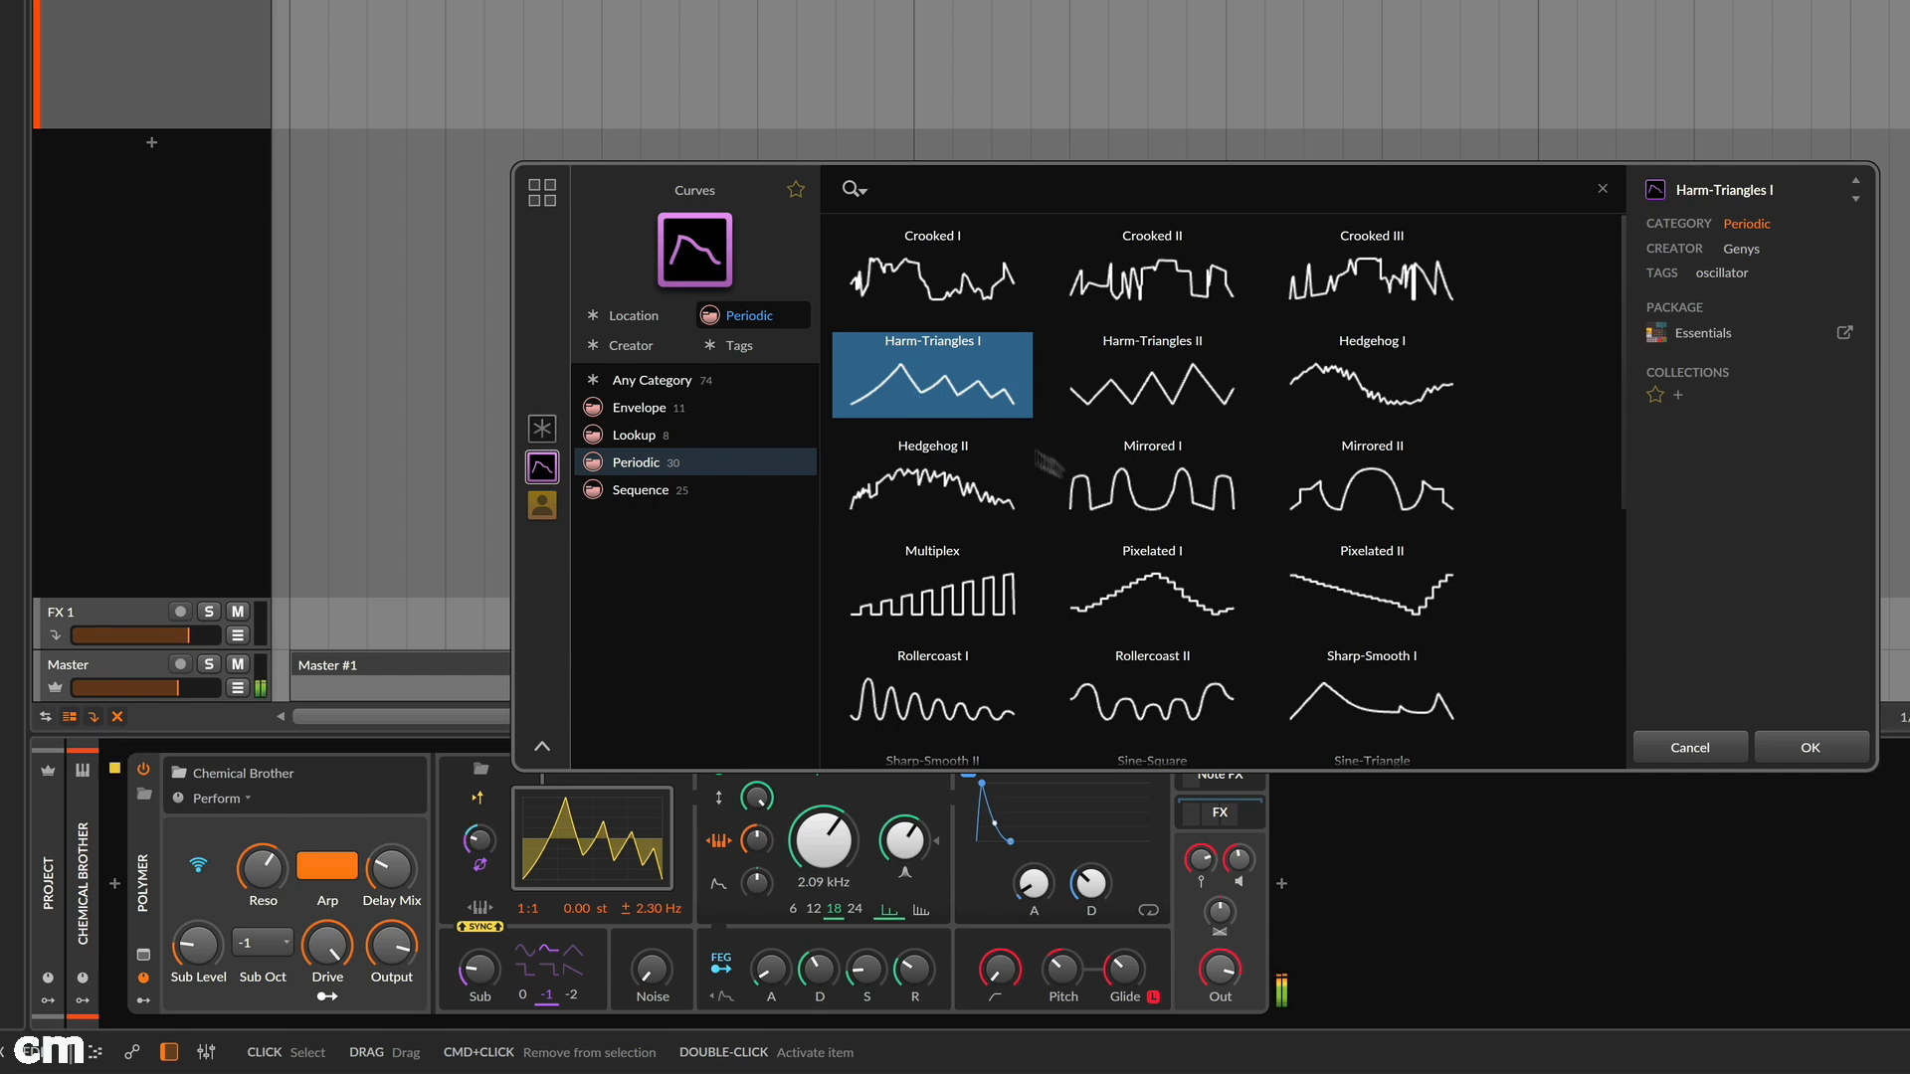
left_click(1149, 480)
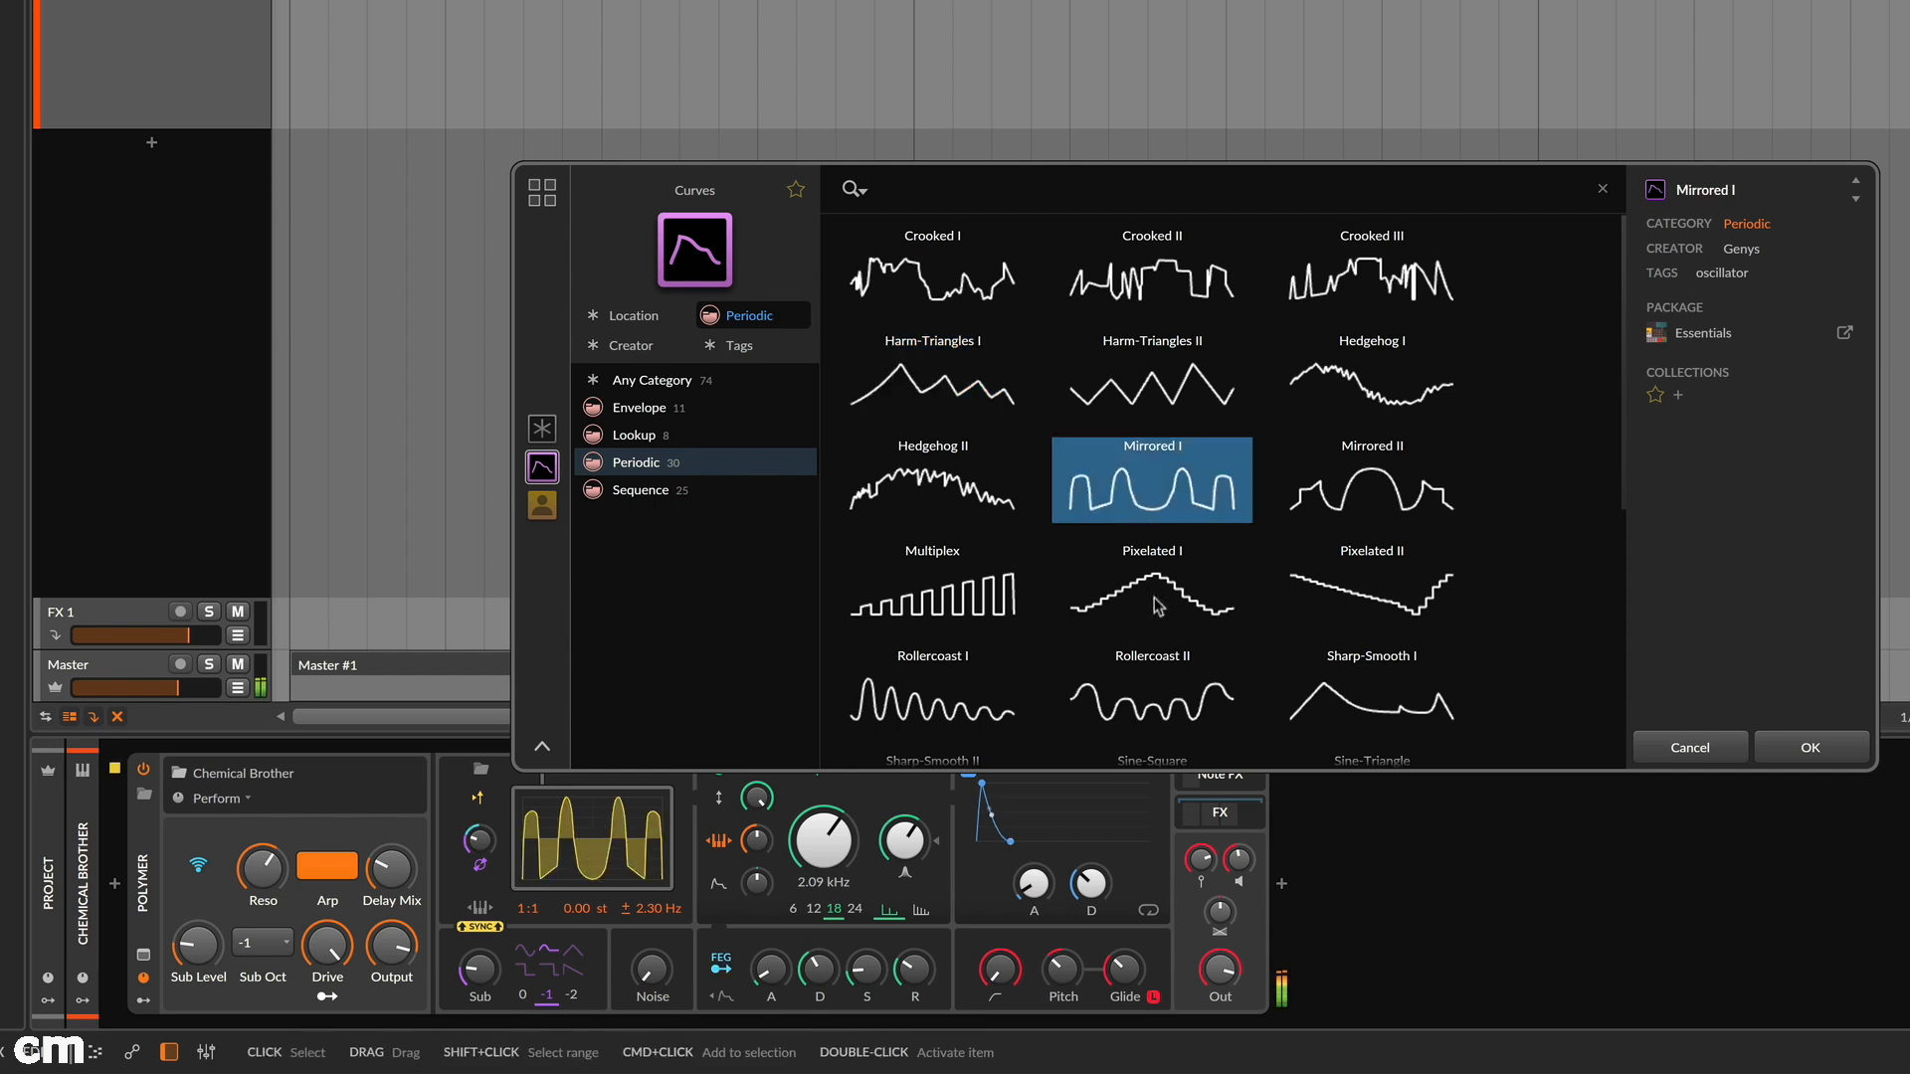
left_click(1150, 585)
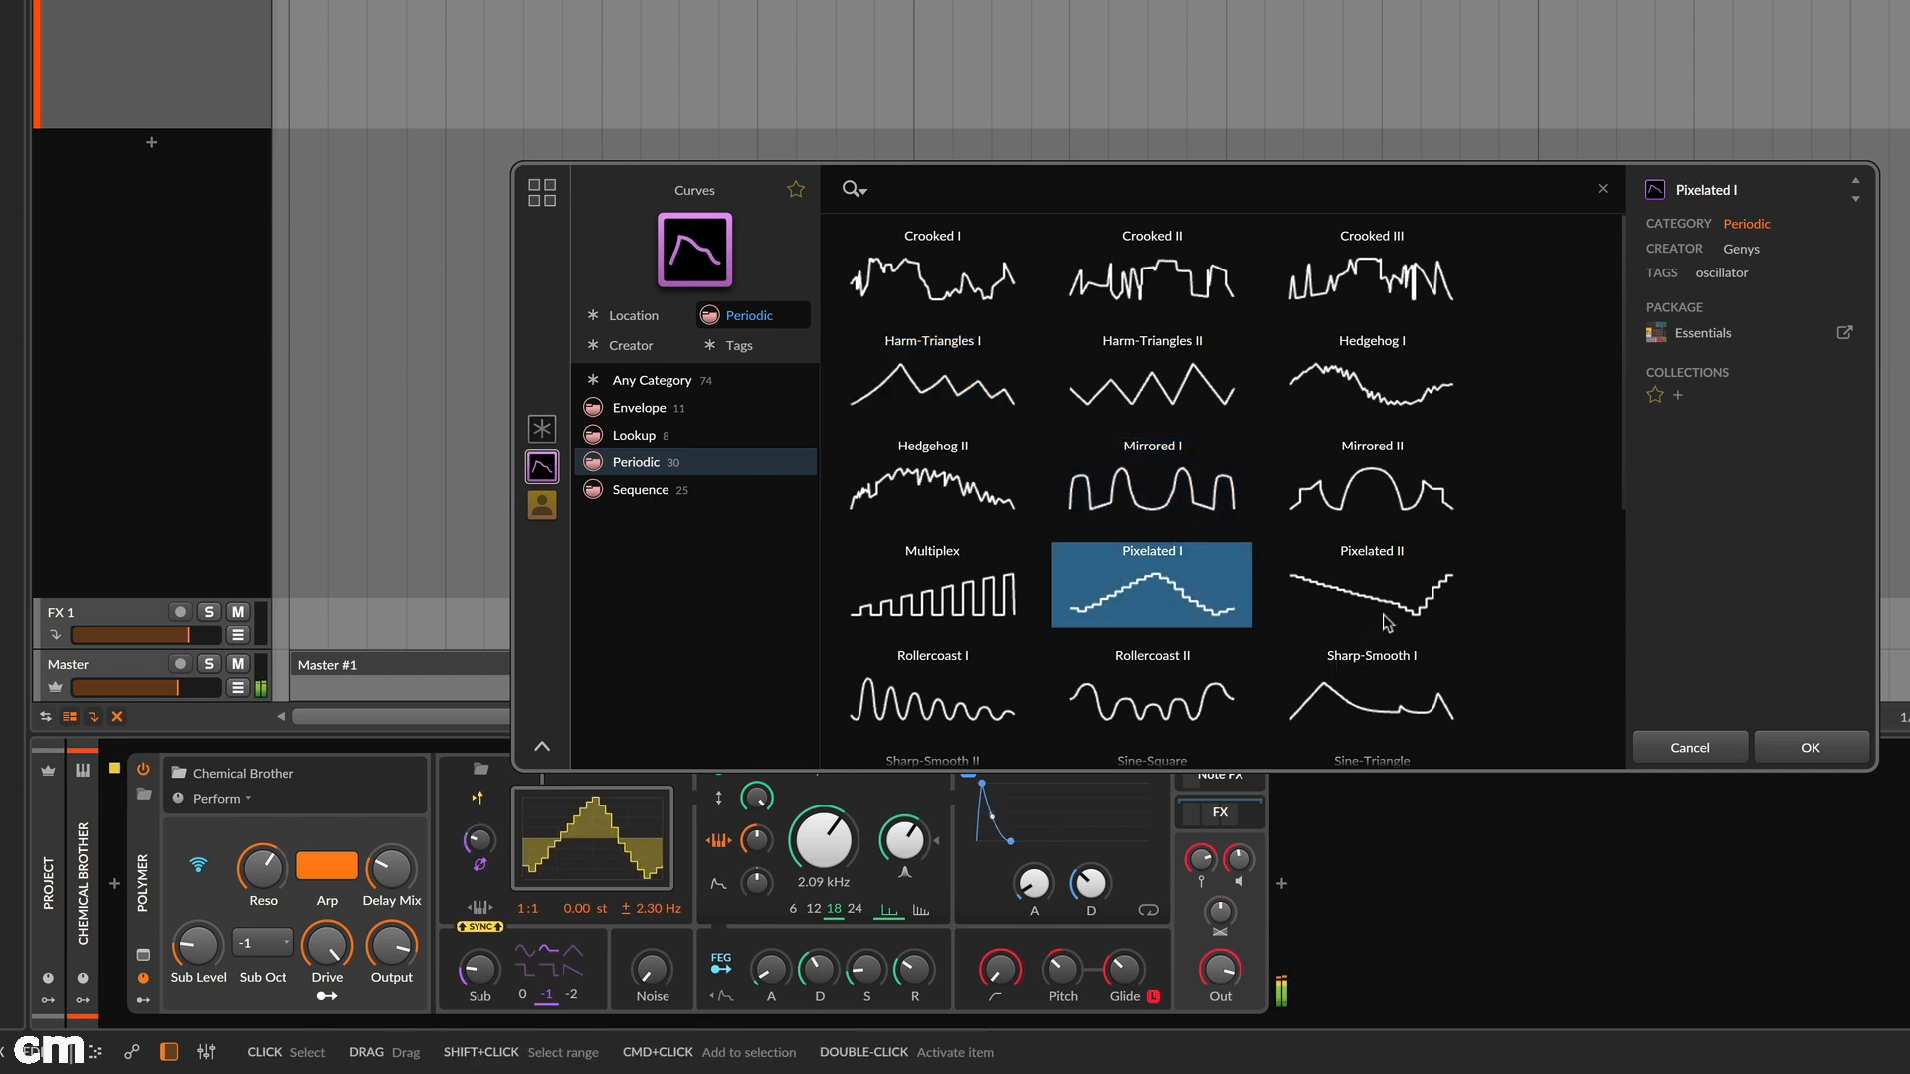
left_click(930, 690)
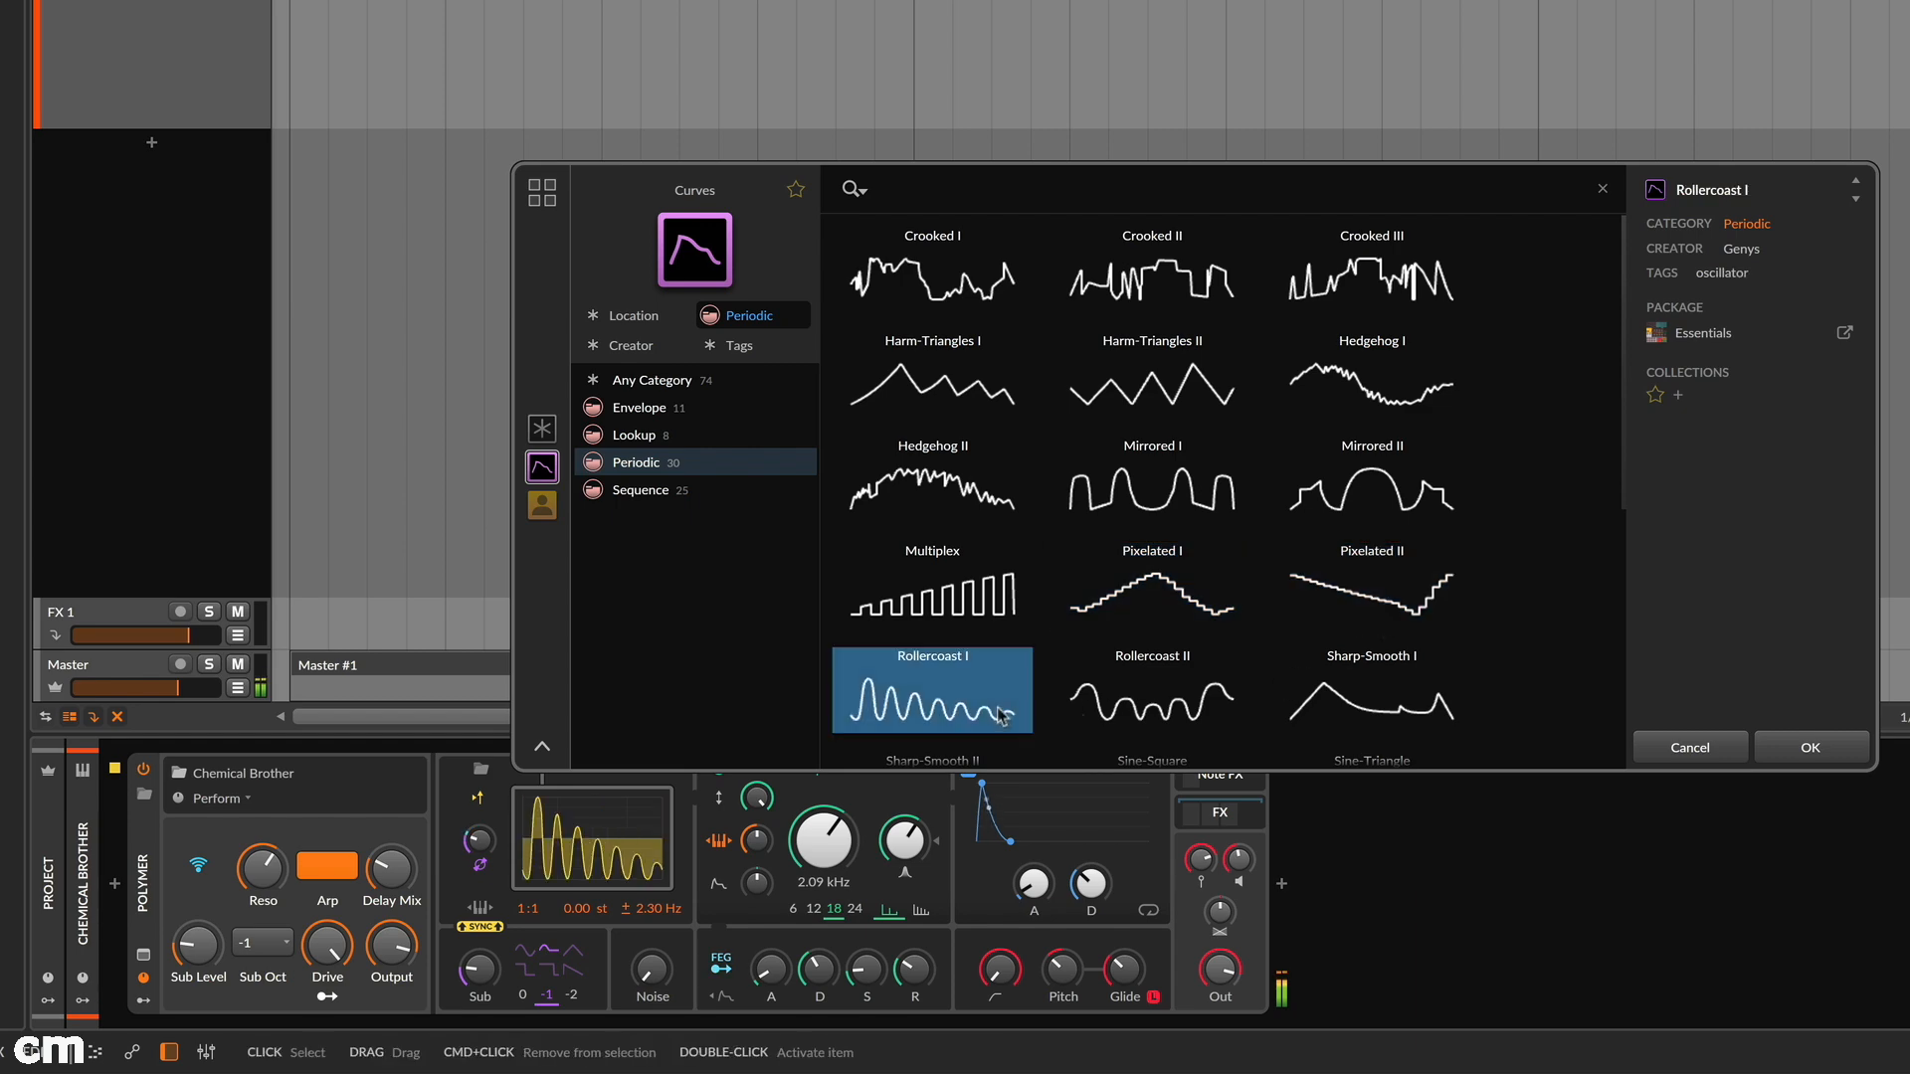
scroll("down", 3)
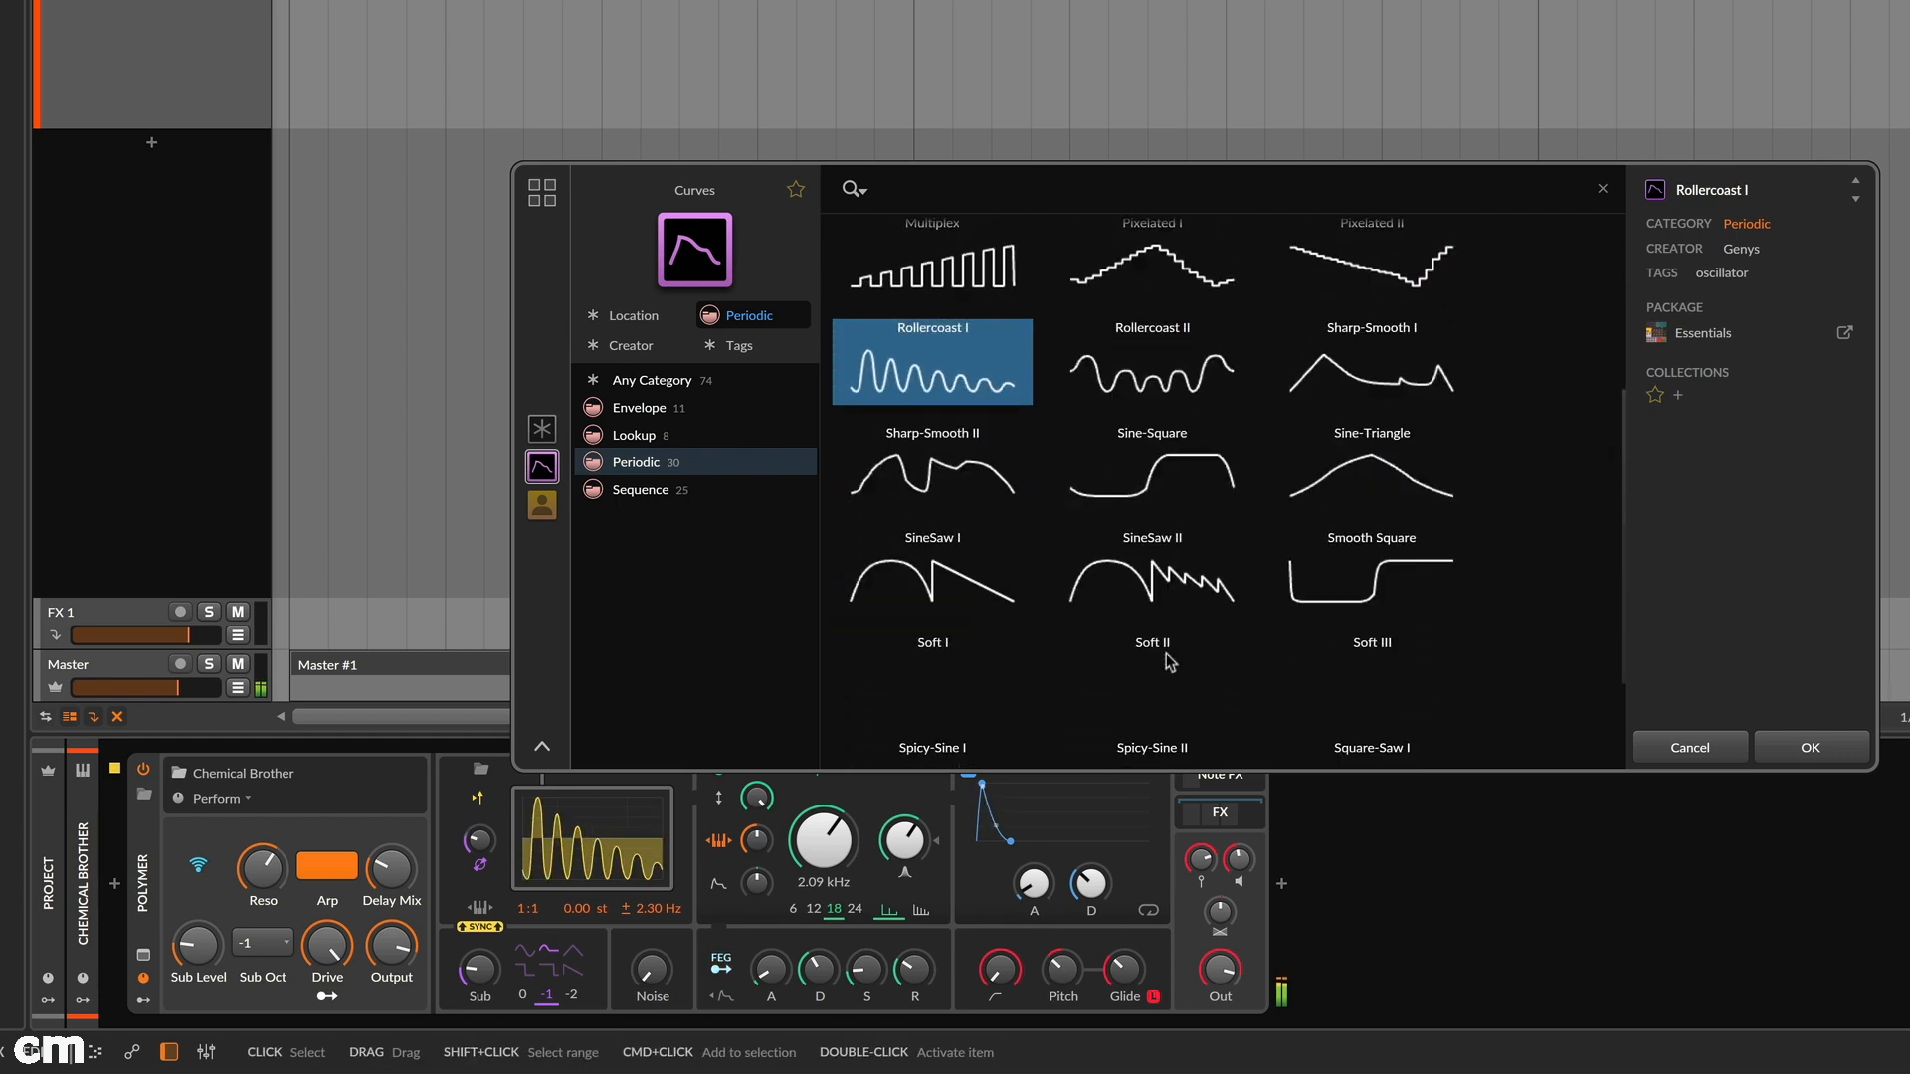
left_click(1150, 571)
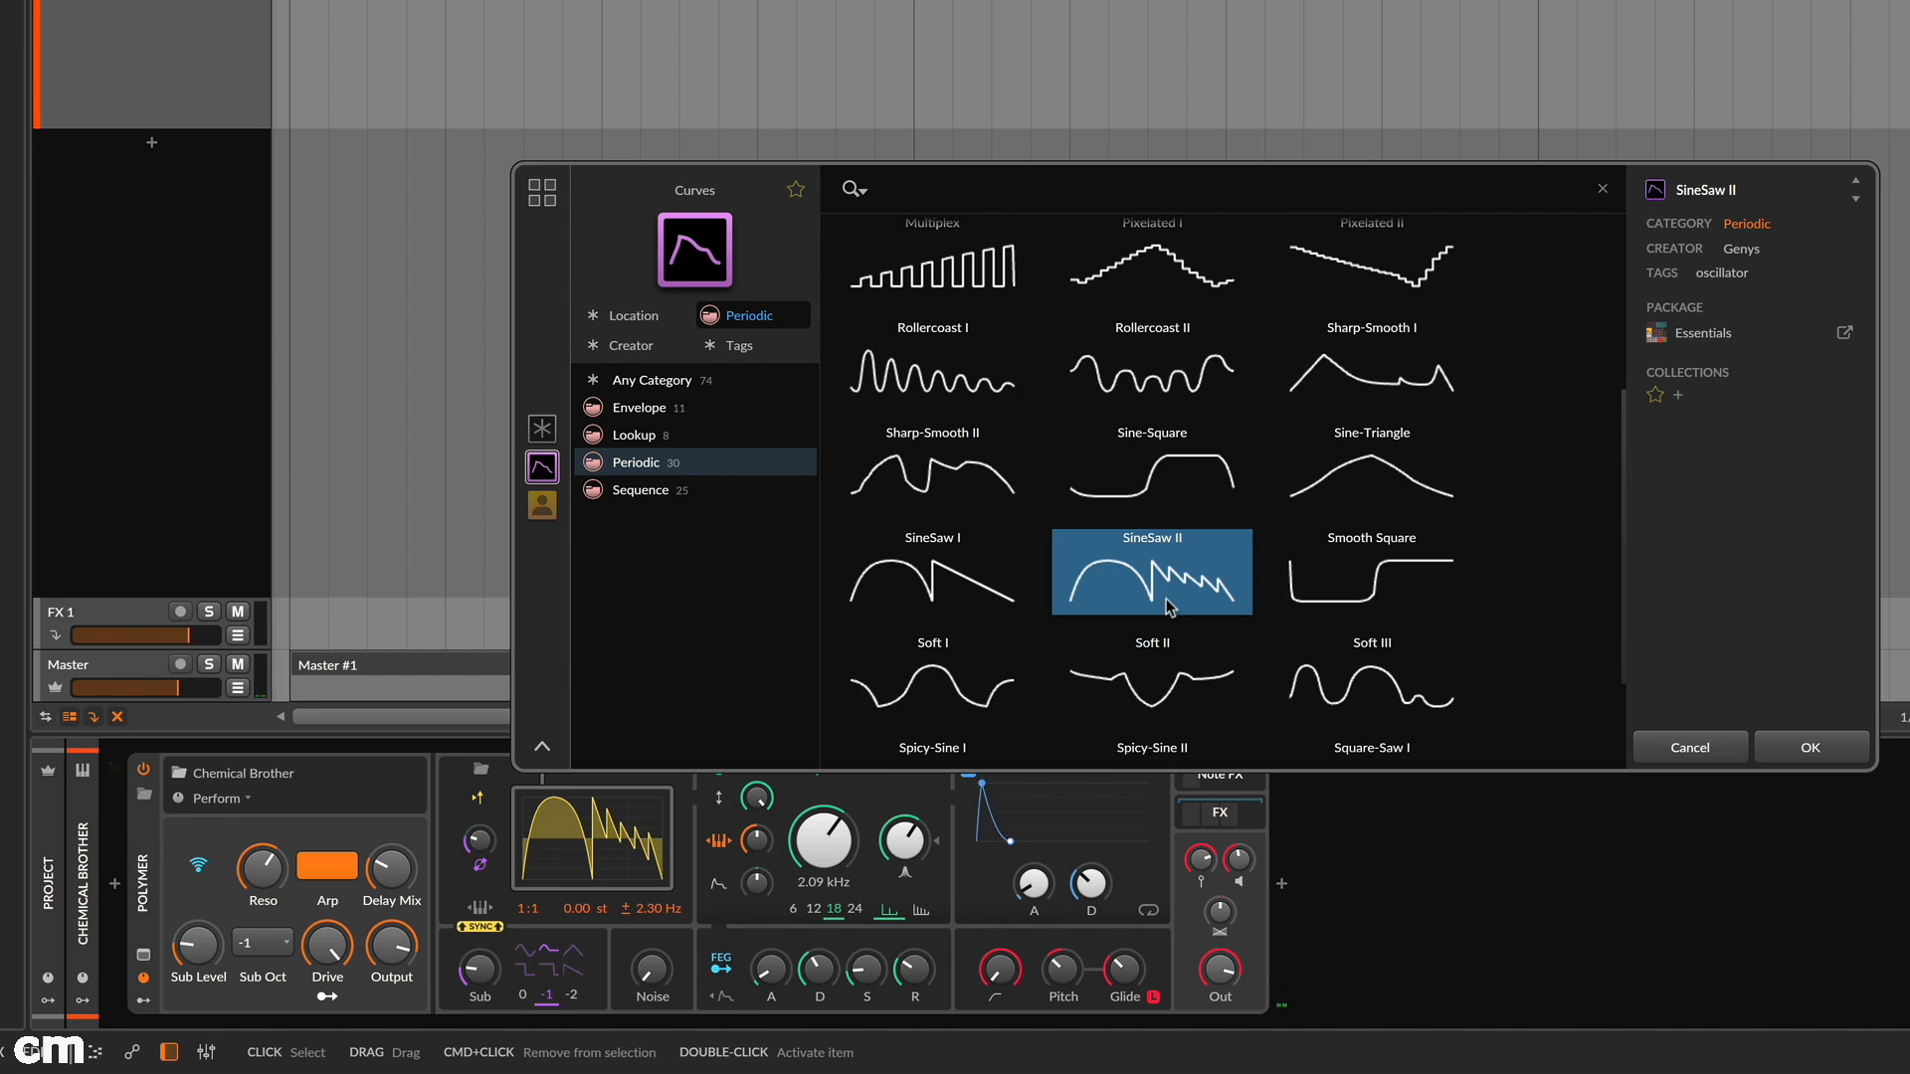
left_click(1811, 746)
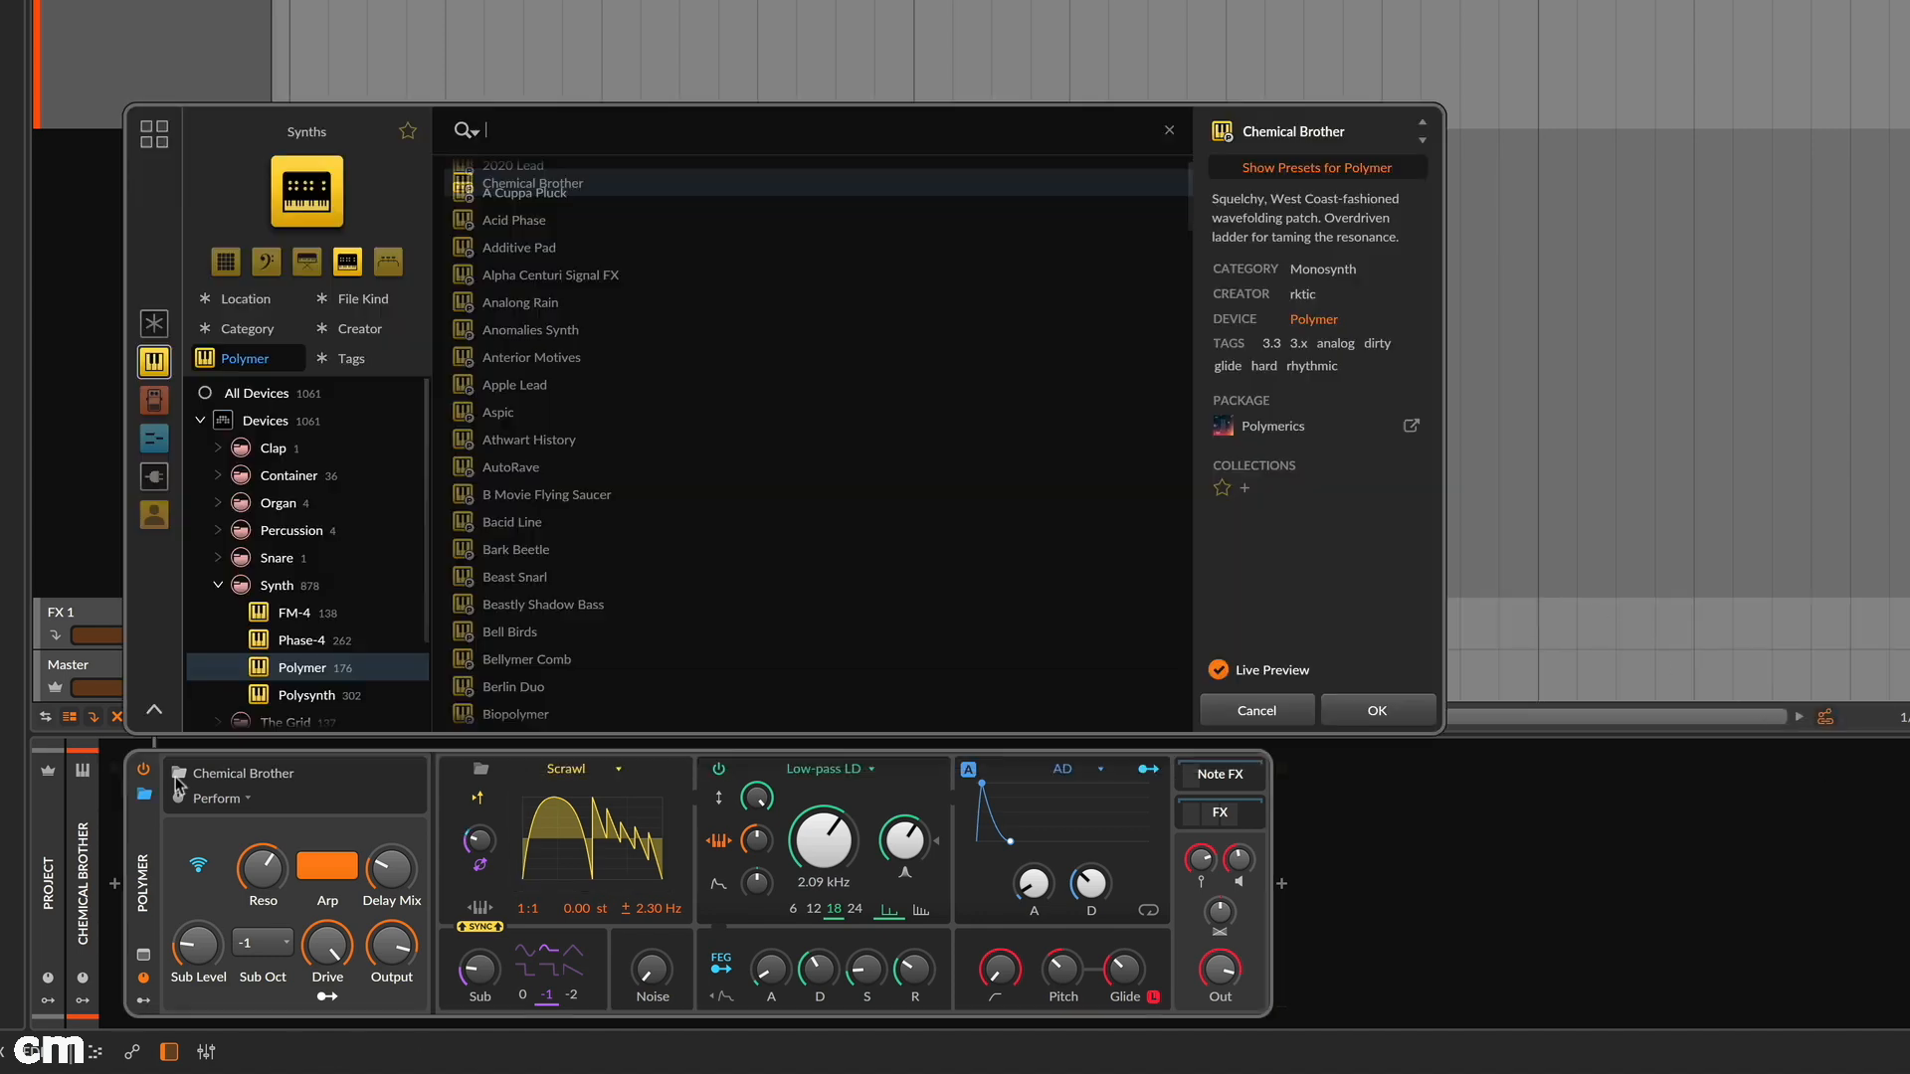
Step: Bring up the Polymer preset browser from the Chemical Brother preset name
left_click(513, 525)
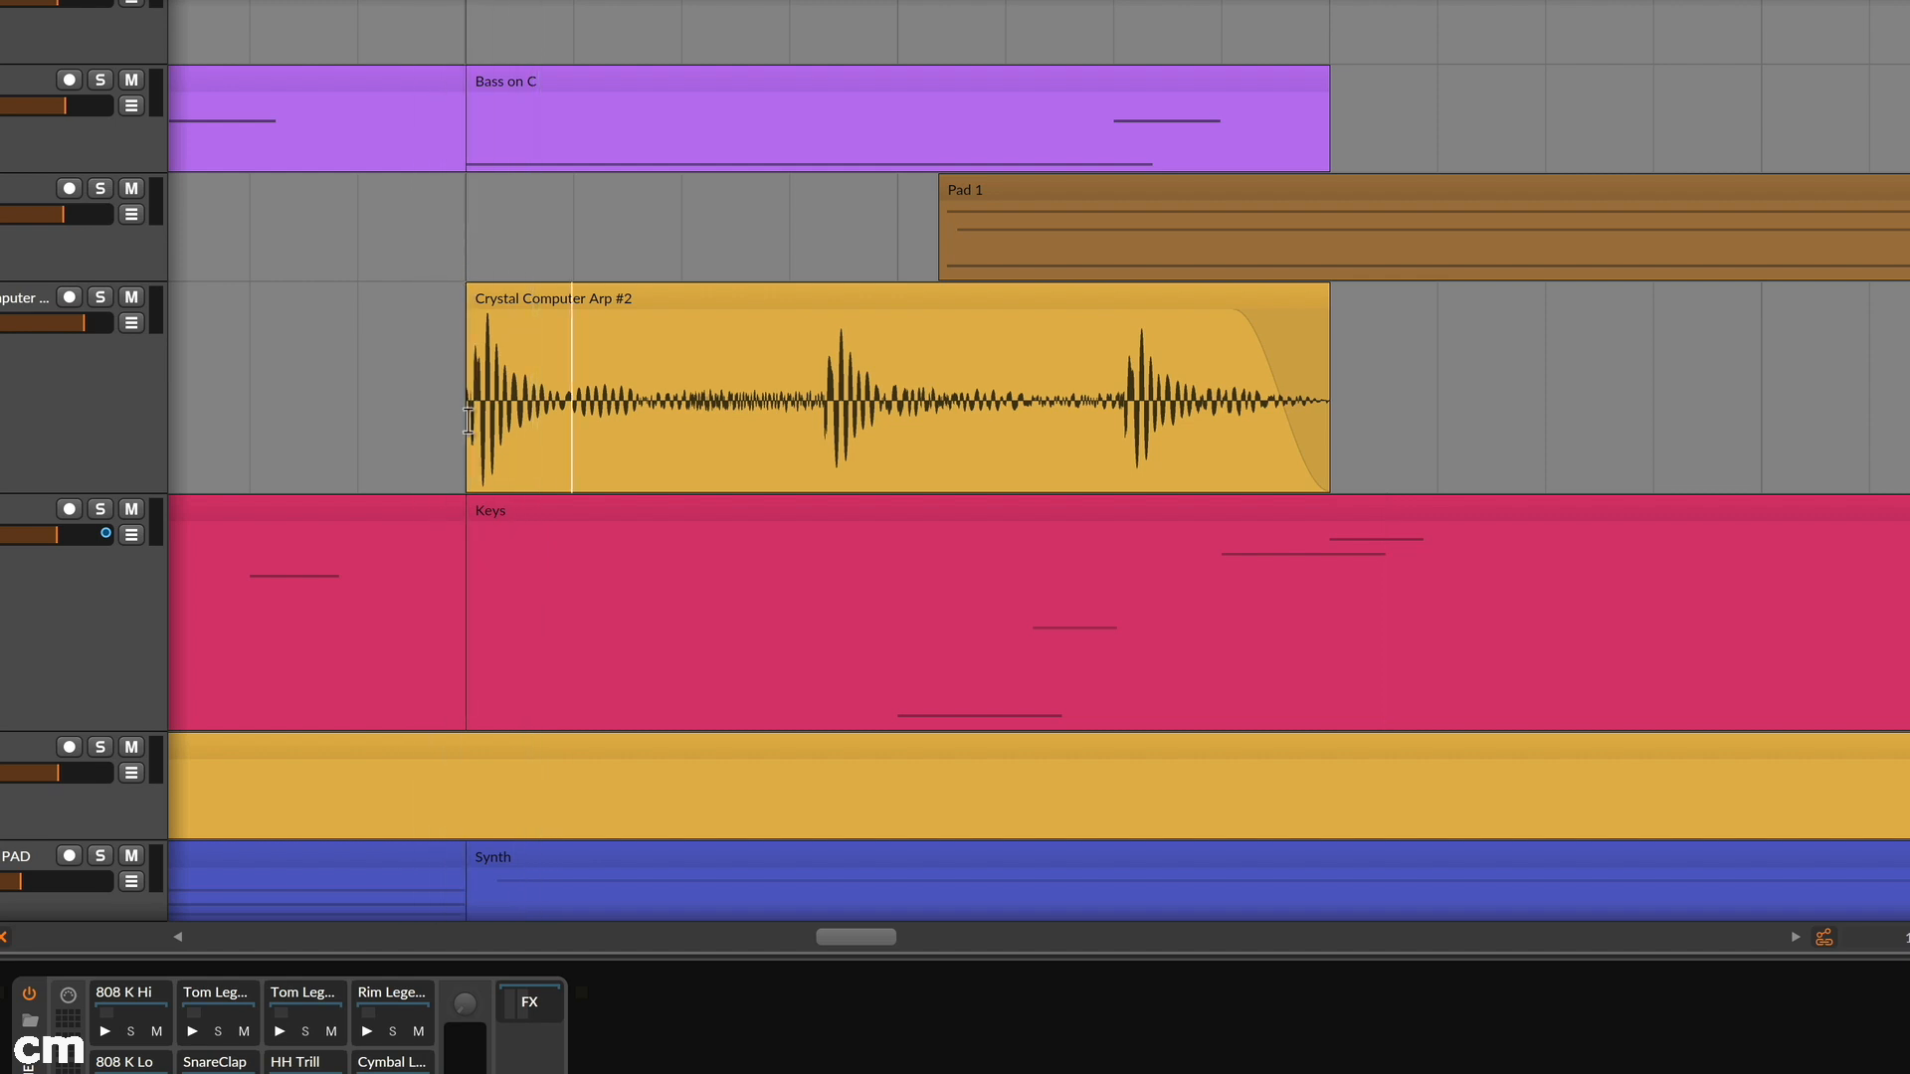
Step: Place the play position at the Crystal Computer Arp #2 clip's start and bring up its editing options
left_click(1092, 420)
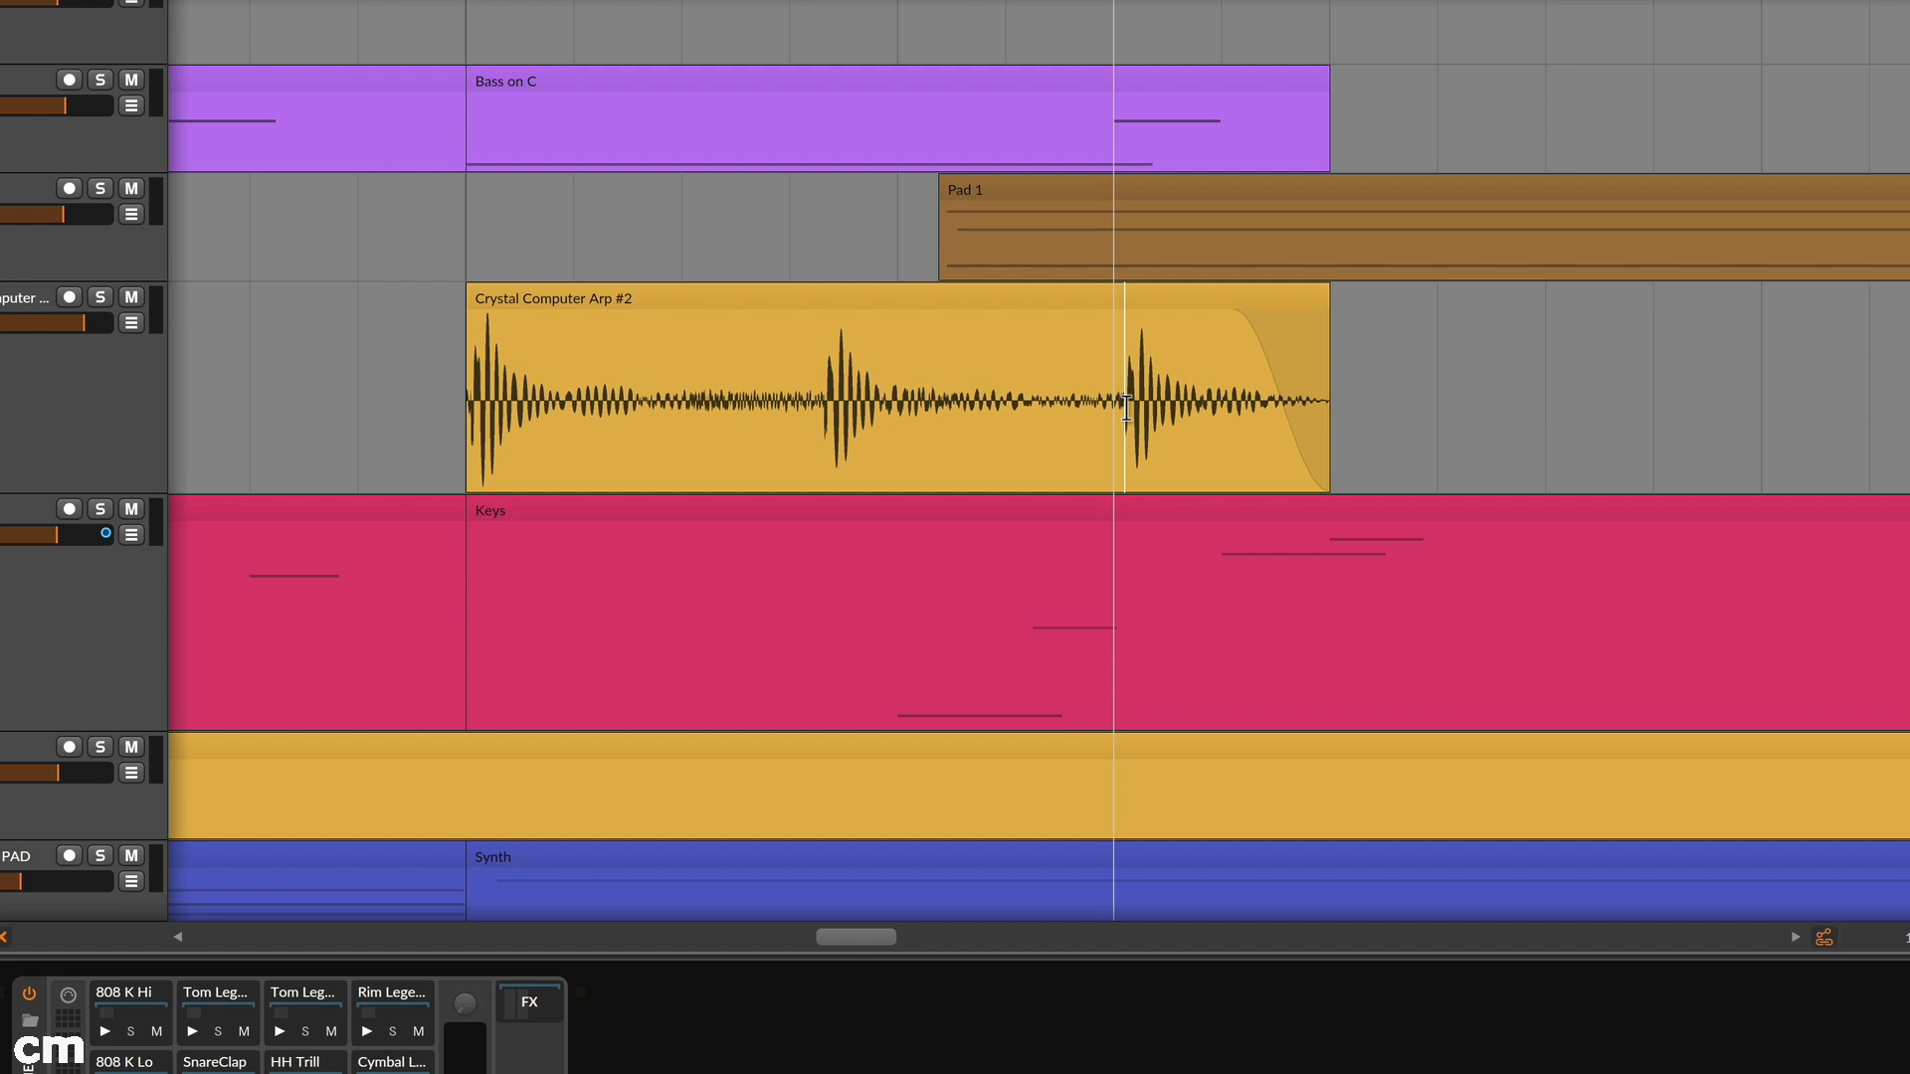
right_click(1126, 413)
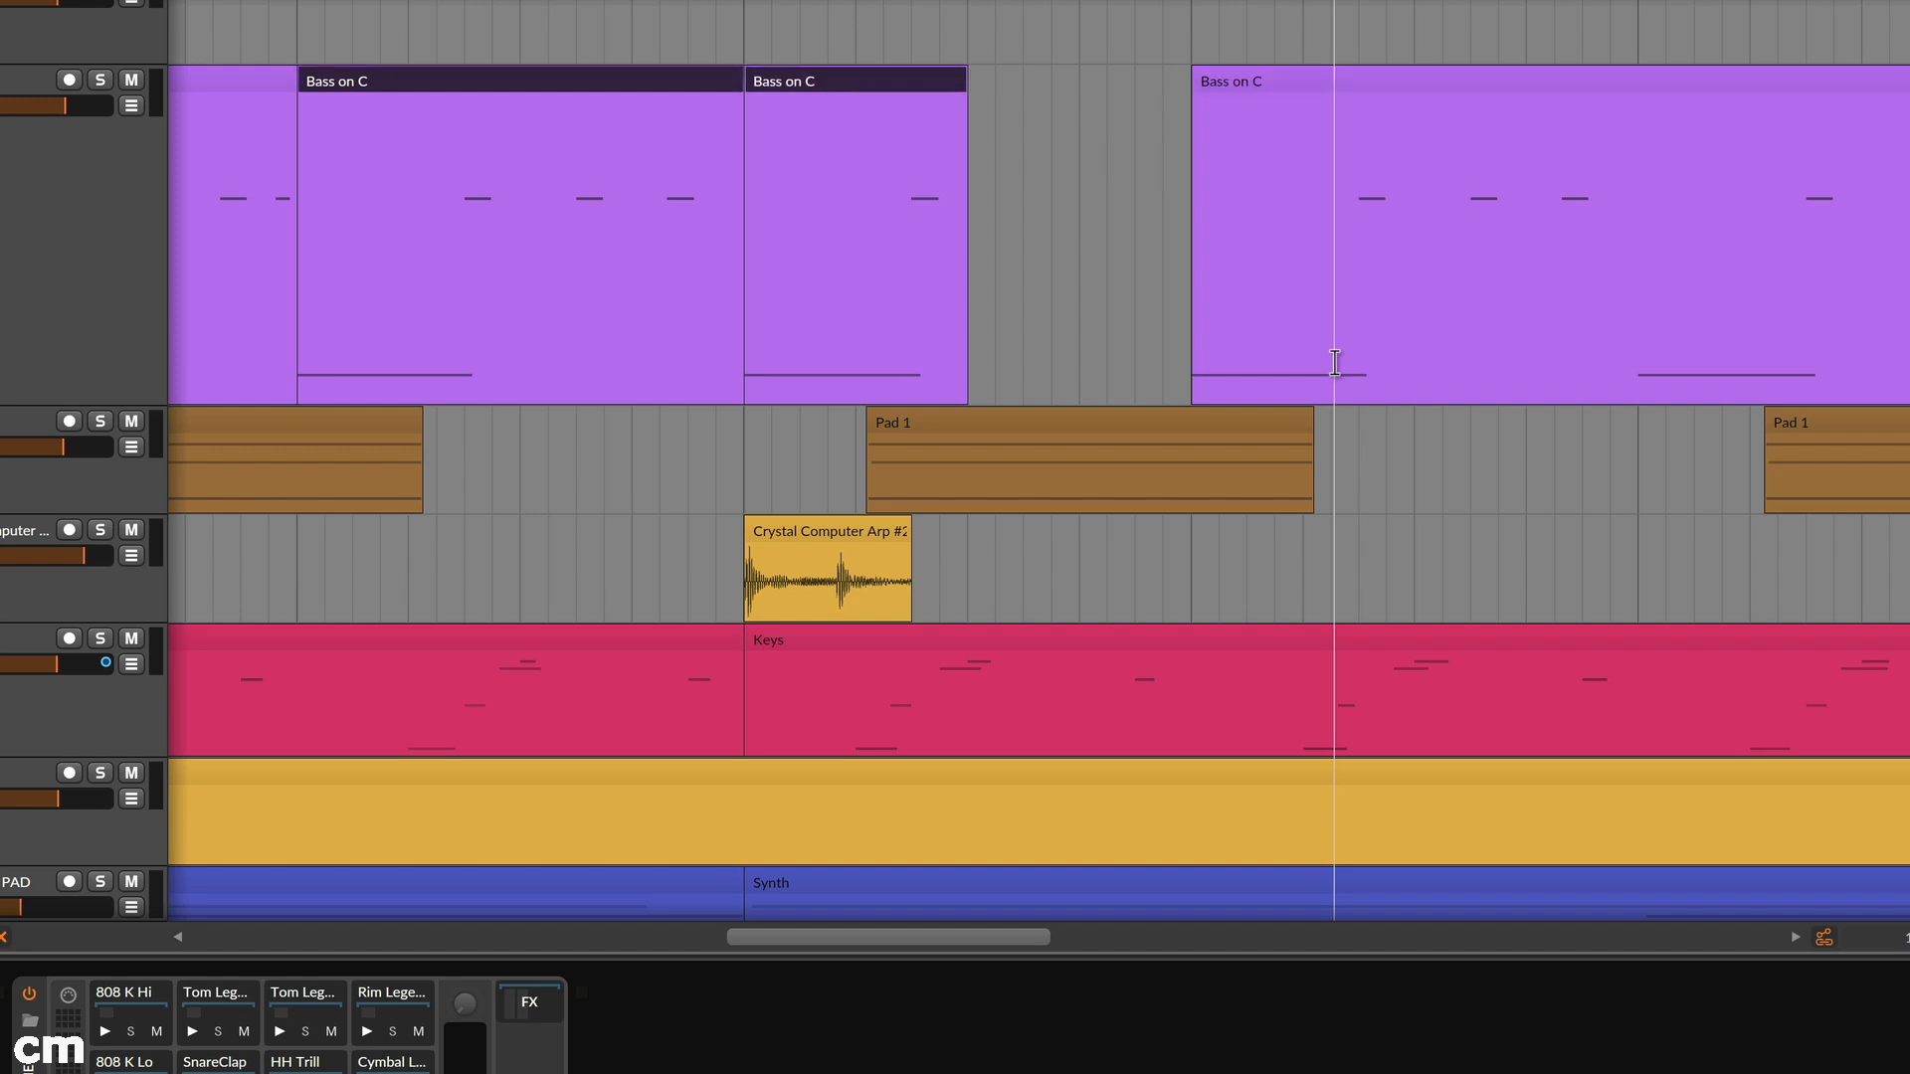
left_click(855, 80)
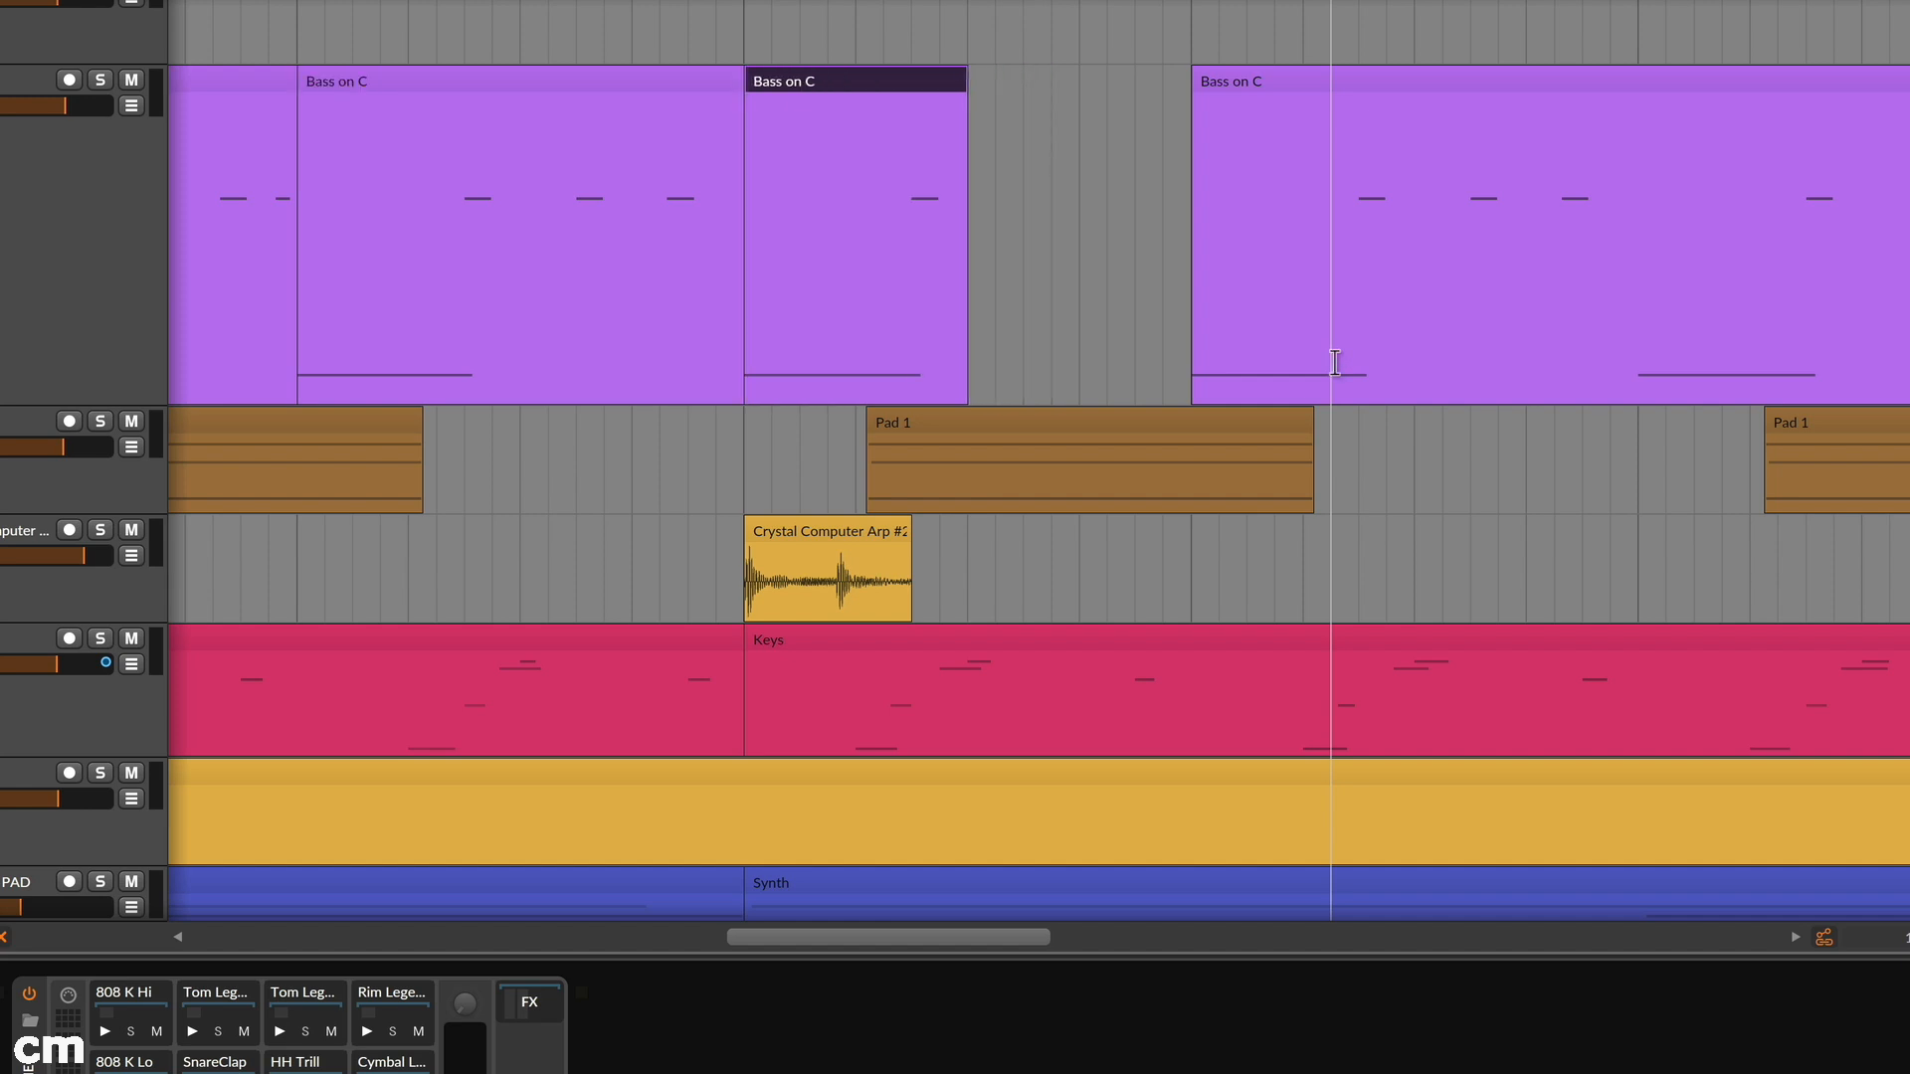
mouse_move(1333, 362)
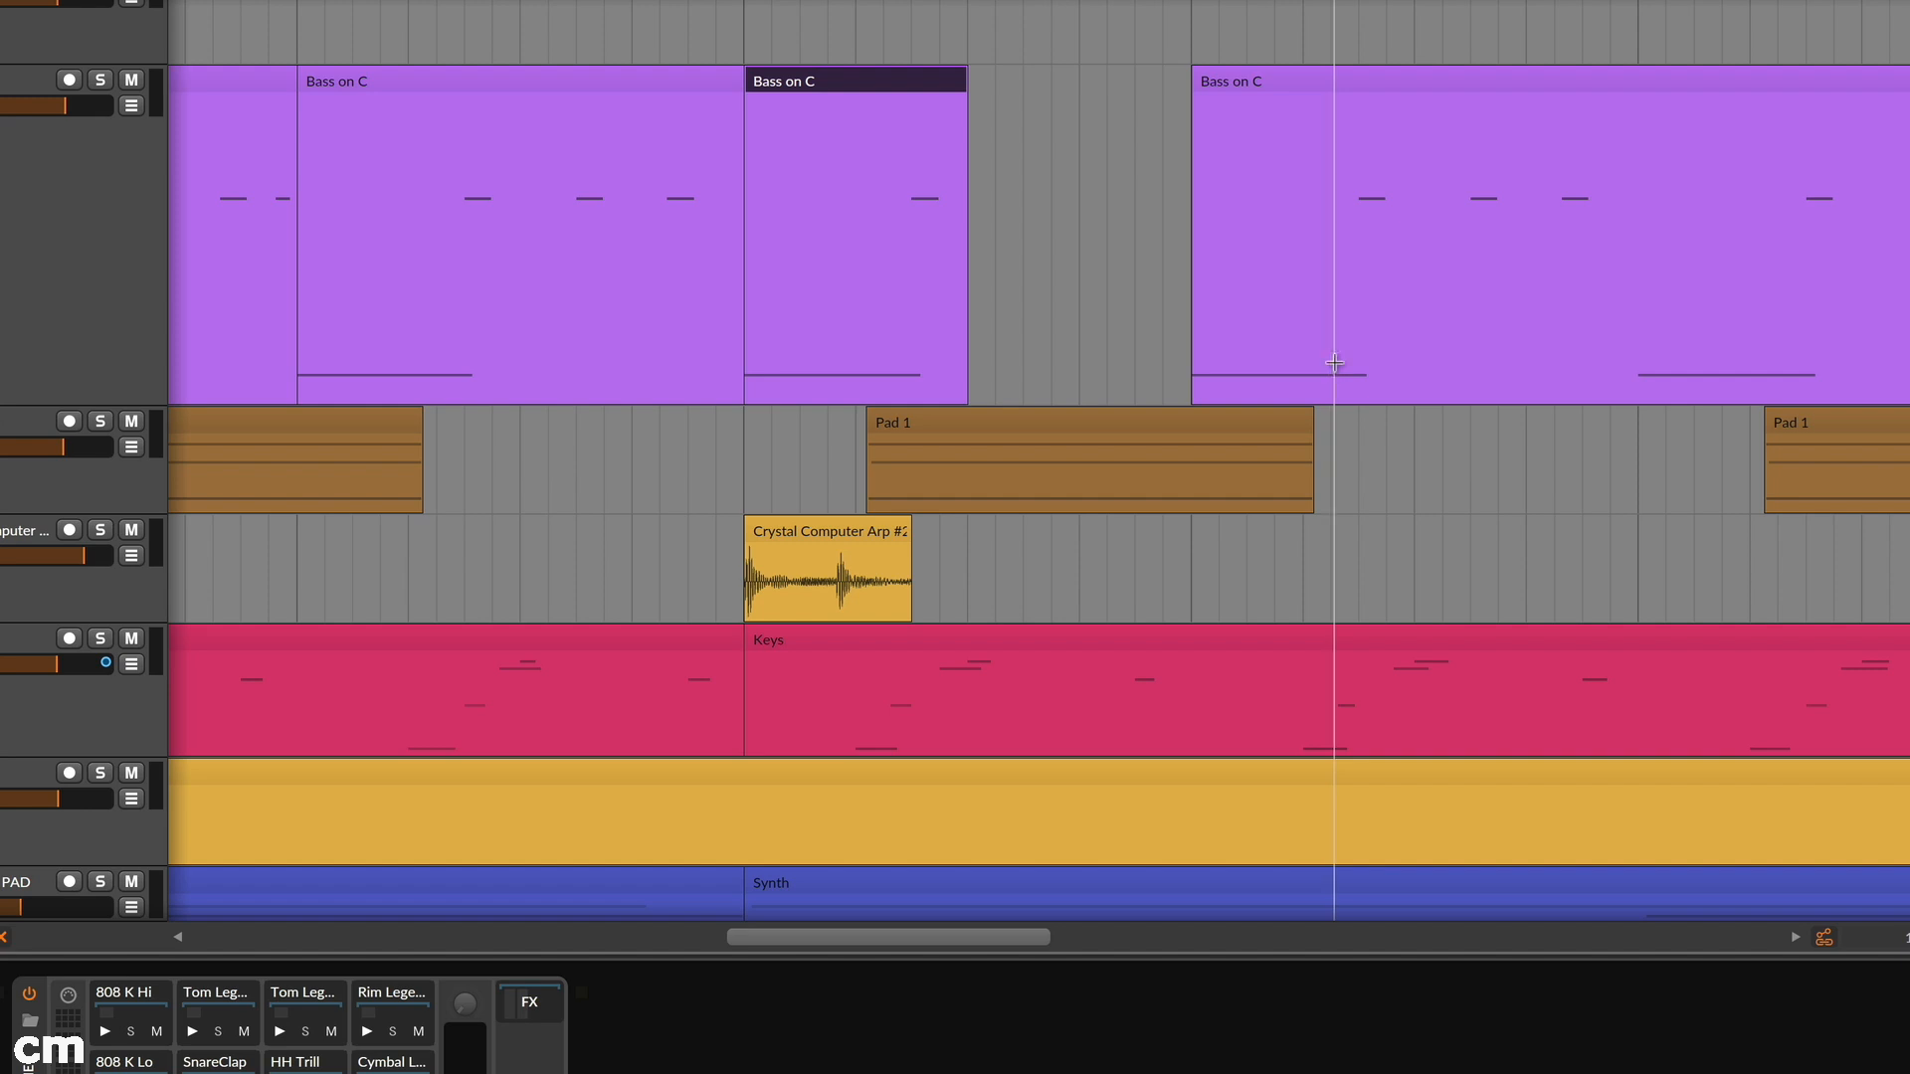